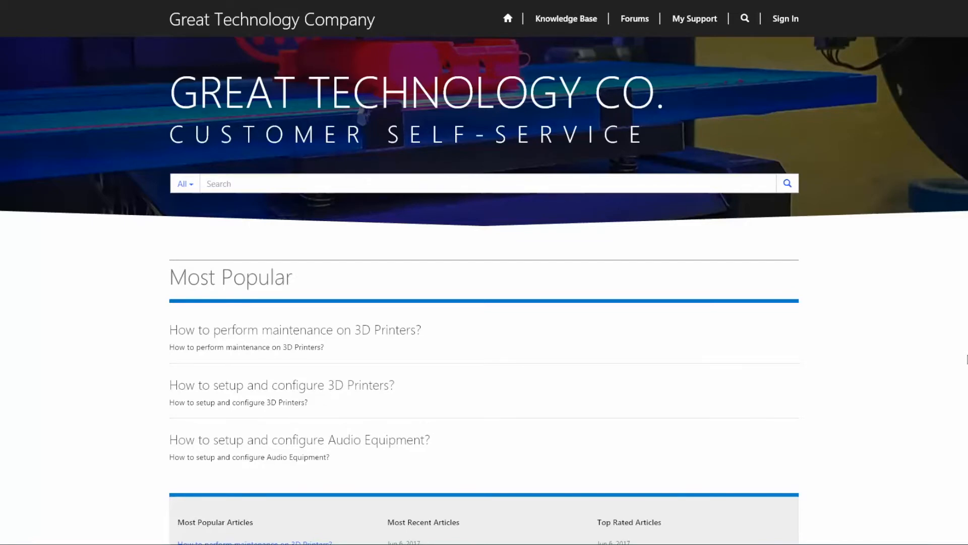
{"action": "mouse_move", "coordinate": [533, 334]}
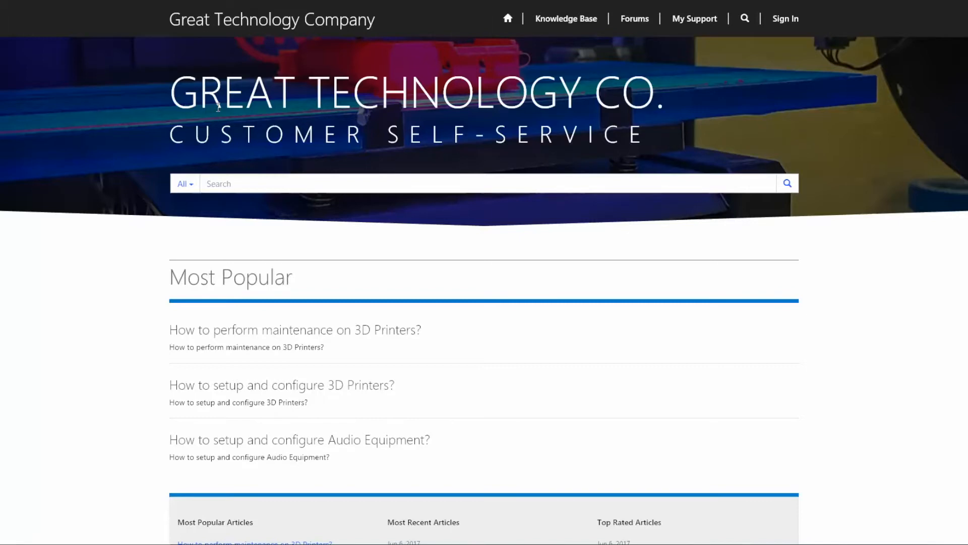
{"action": "mouse_move", "coordinate": [229, 98]}
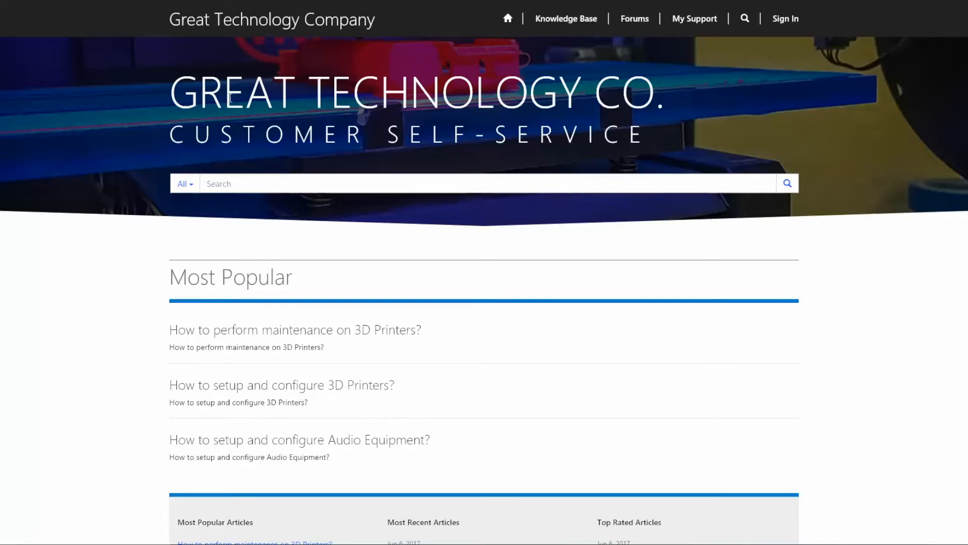
{"action": "mouse_move", "coordinate": [240, 62]}
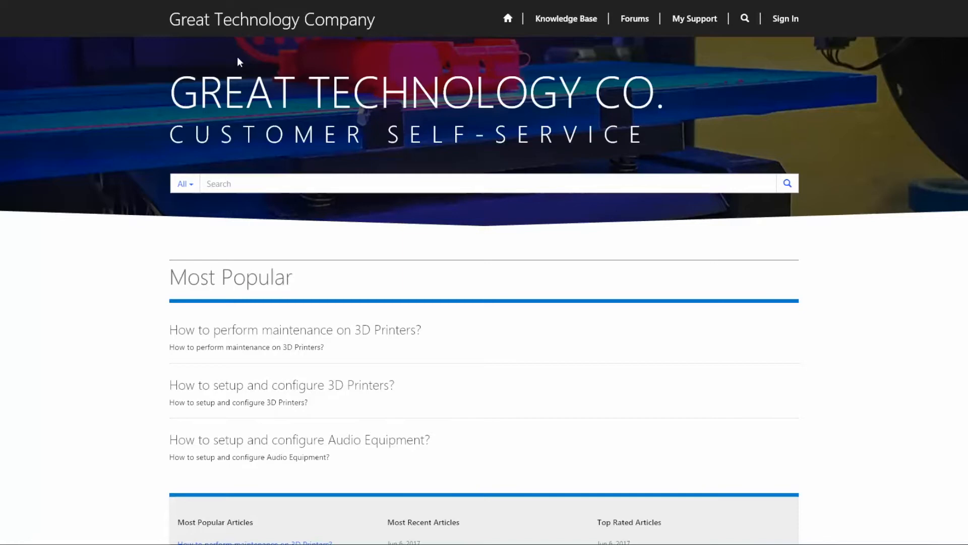
{"action": "mouse_move", "coordinate": [566, 18]}
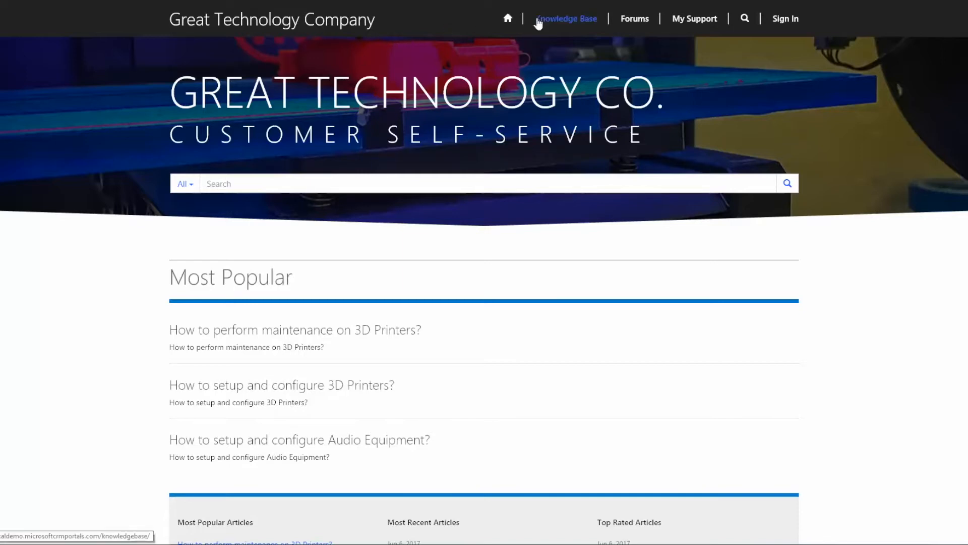
{"action": "mouse_move", "coordinate": [557, 23]}
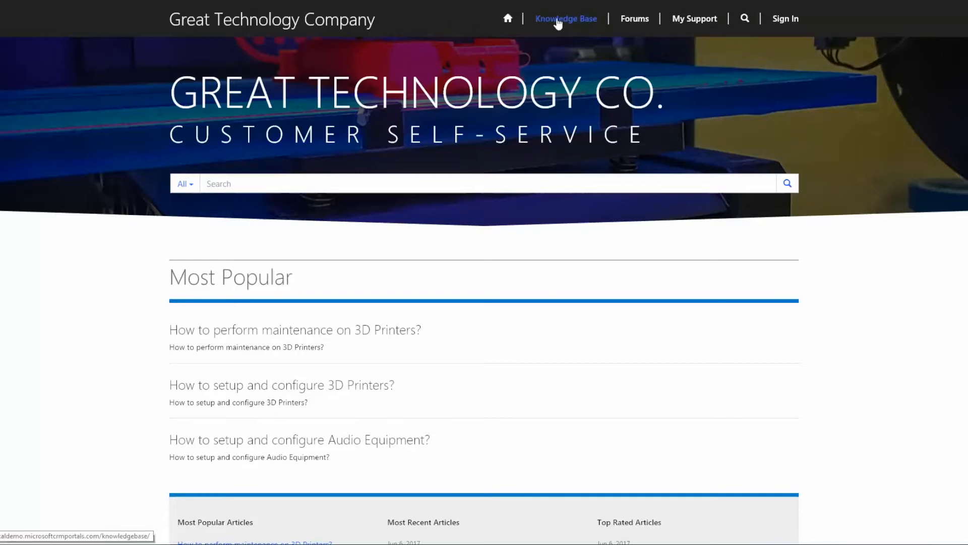
{"action": "mouse_move", "coordinate": [635, 18]}
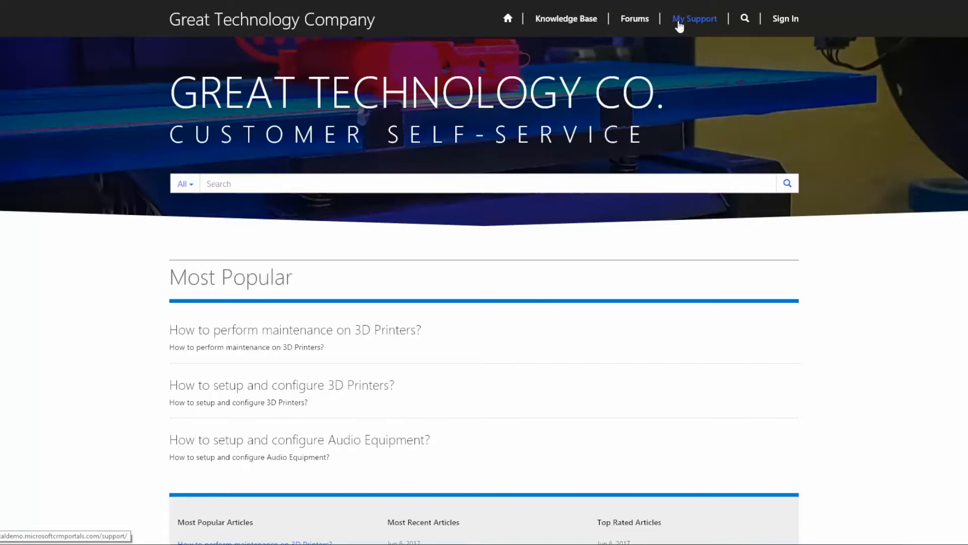
{"action": "mouse_move", "coordinate": [744, 18]}
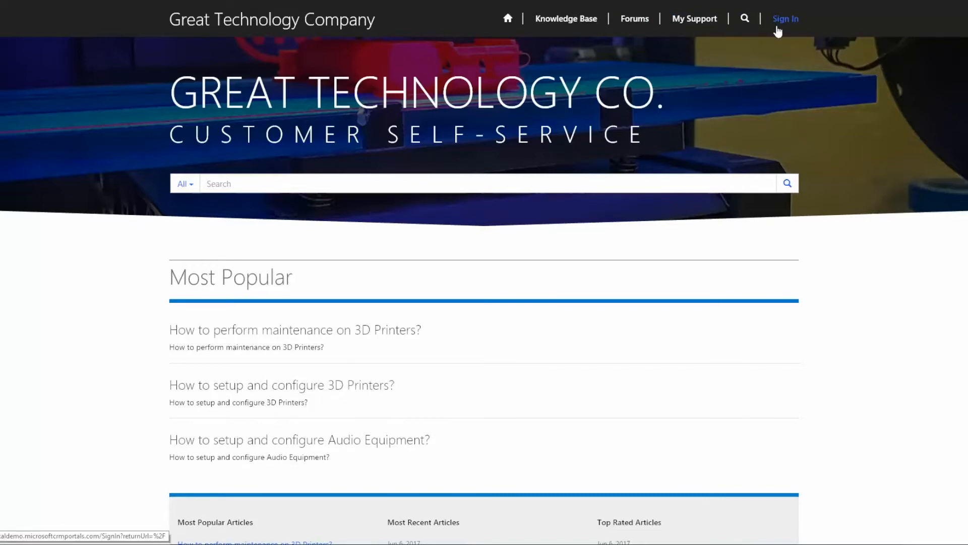
{"action": "mouse_move", "coordinate": [678, 356]}
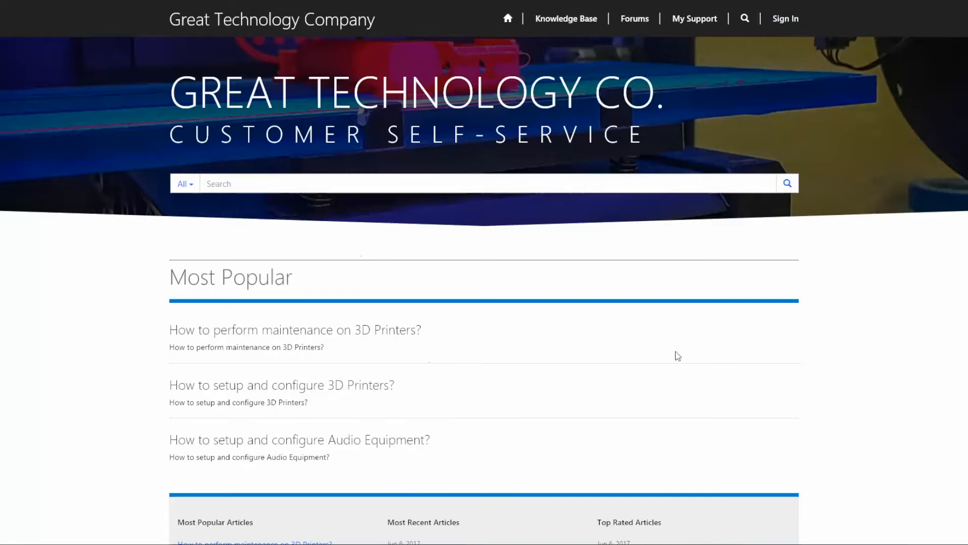
{"action": "mouse_move", "coordinate": [297, 356]}
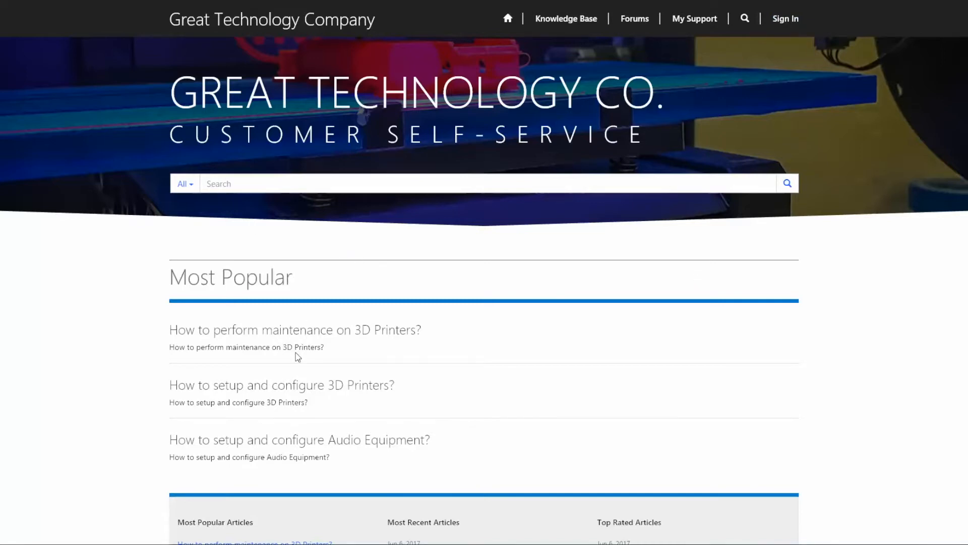
{"action": "mouse_move", "coordinate": [355, 271]}
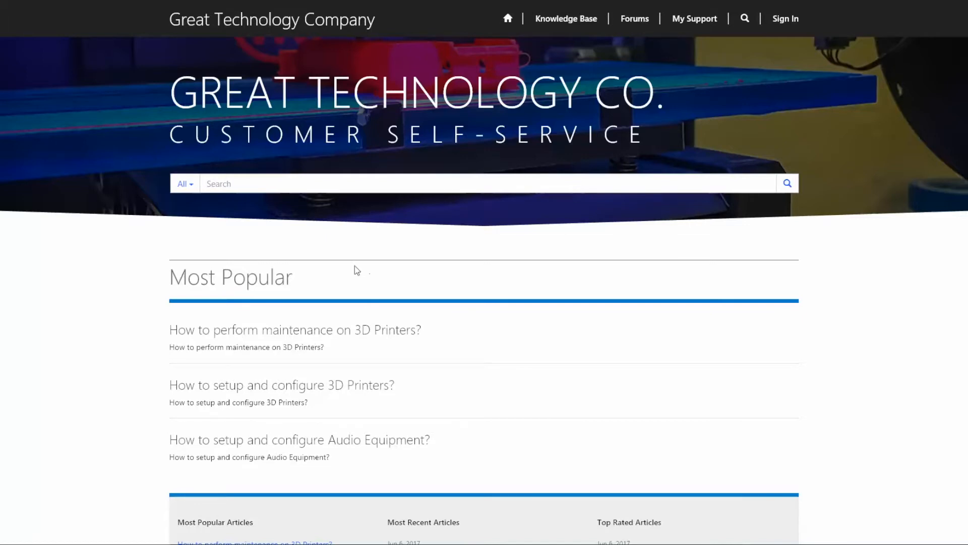
- Sign in with the local account 'vince' and its password from the header Sign In page
{"action": "scroll", "scroll_direction": "down", "scroll_amount": 3}
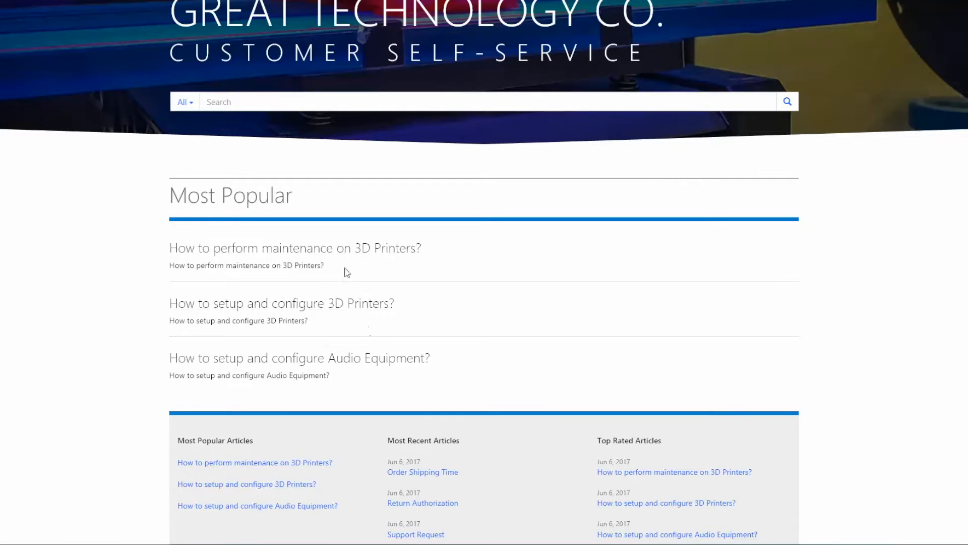
{"action": "scroll", "scroll_direction": "down", "scroll_amount": 3}
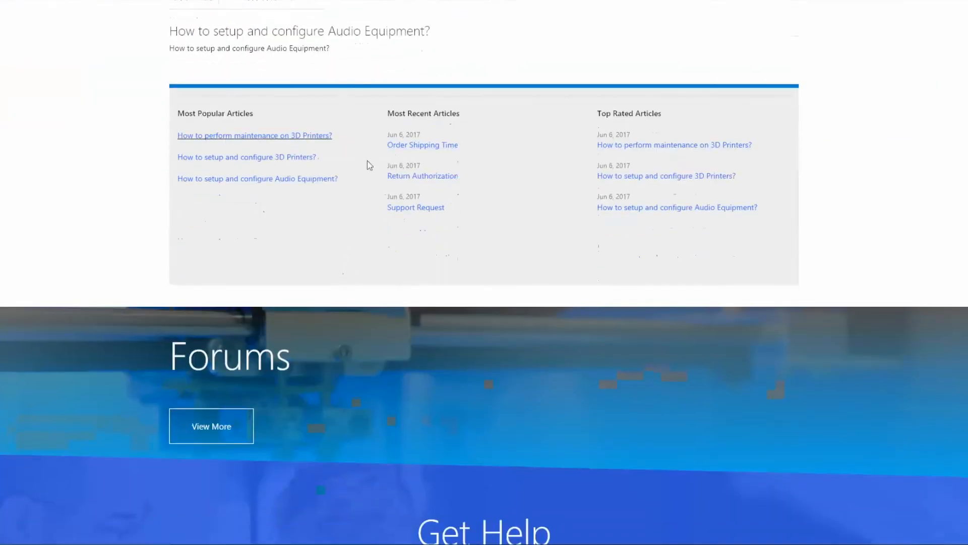
{"action": "scroll", "scroll_direction": "down", "scroll_amount": 3}
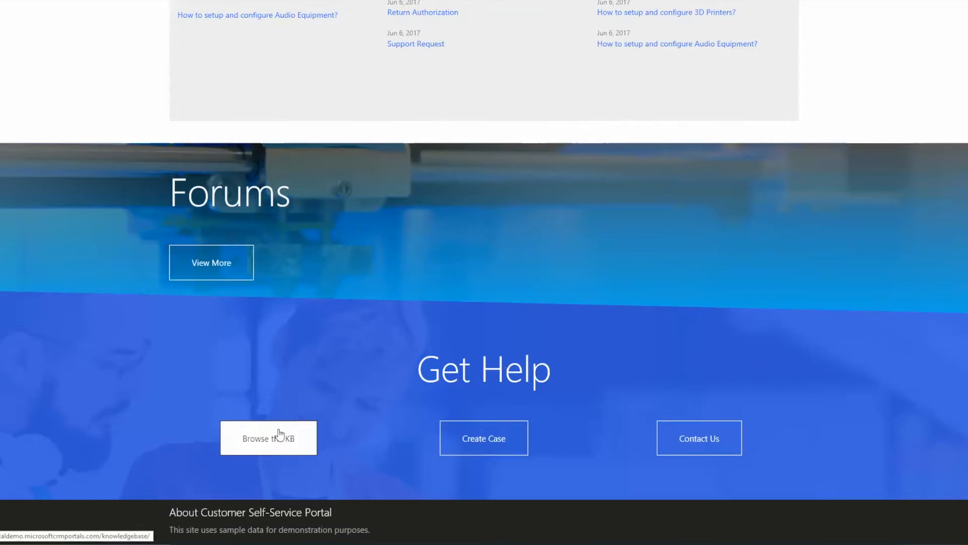
{"action": "mouse_move", "coordinate": [721, 365]}
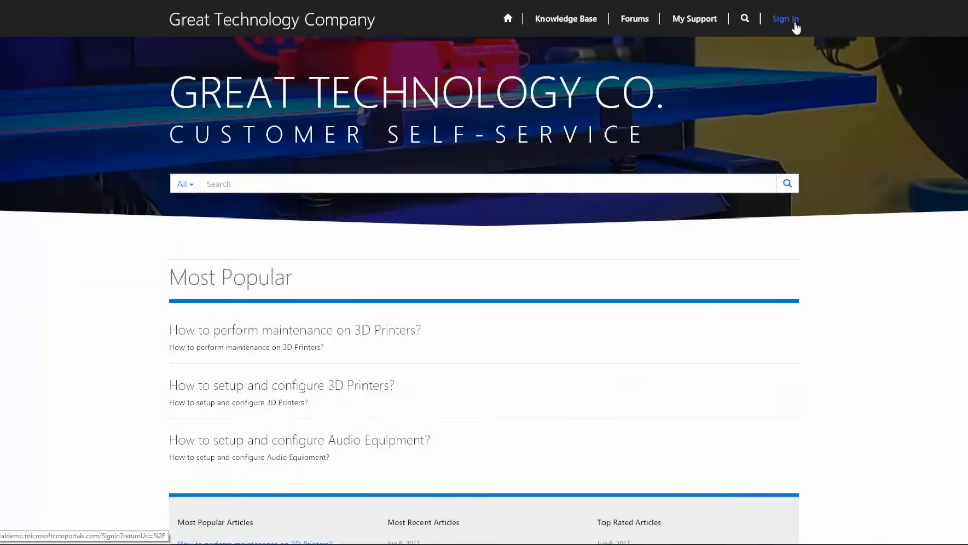
{"action": "left_click", "coordinate": [784, 19]}
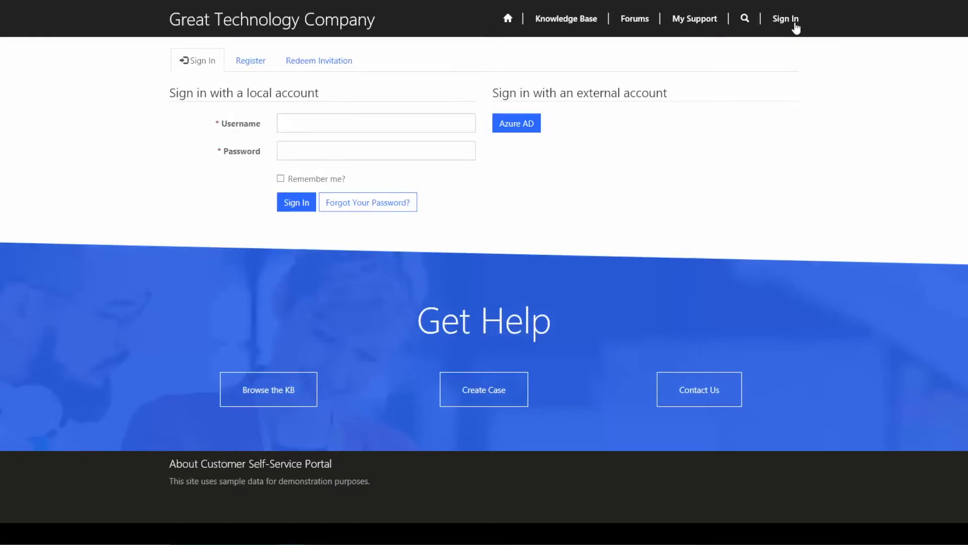
{"action": "left_click", "coordinate": [375, 123]}
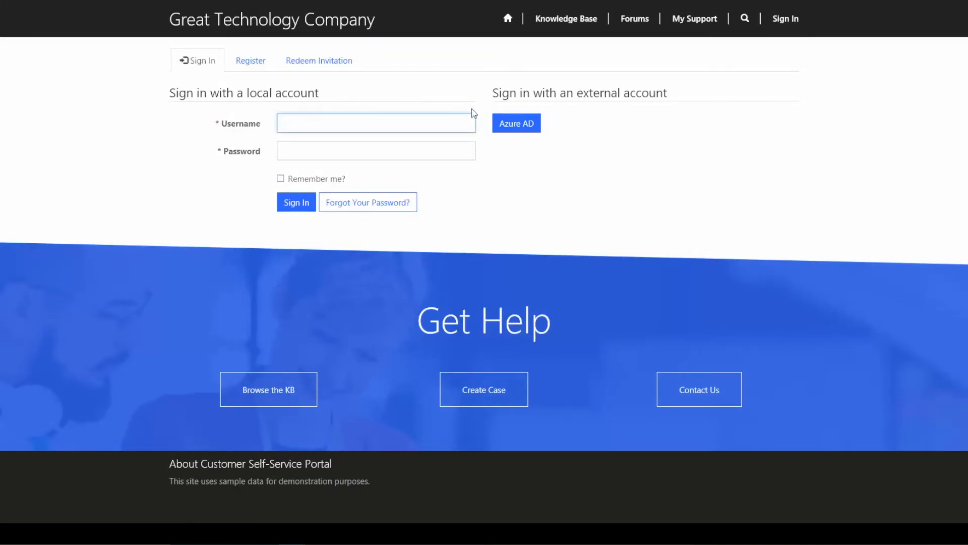
{"action": "type", "text": "vince"}
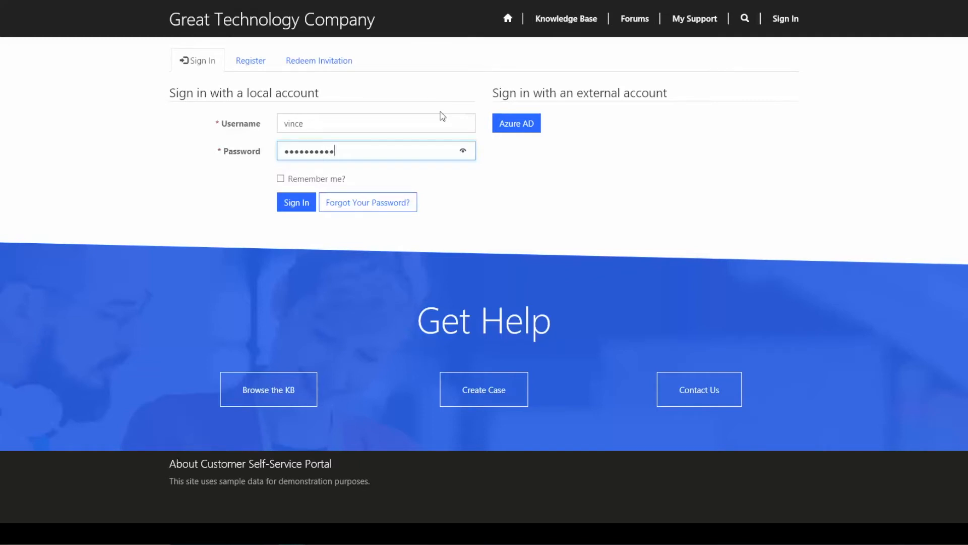
{"action": "mouse_move", "coordinate": [251, 60]}
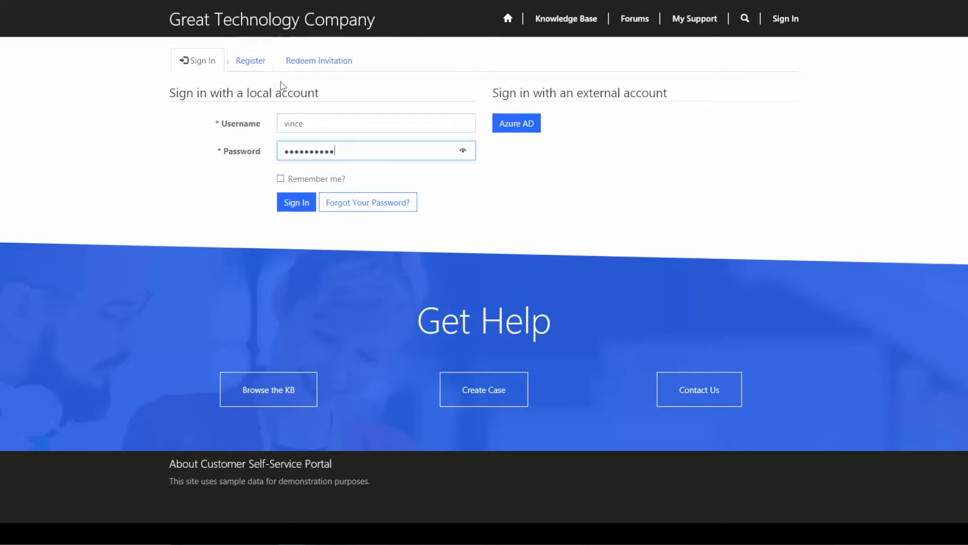
{"action": "mouse_move", "coordinate": [319, 61]}
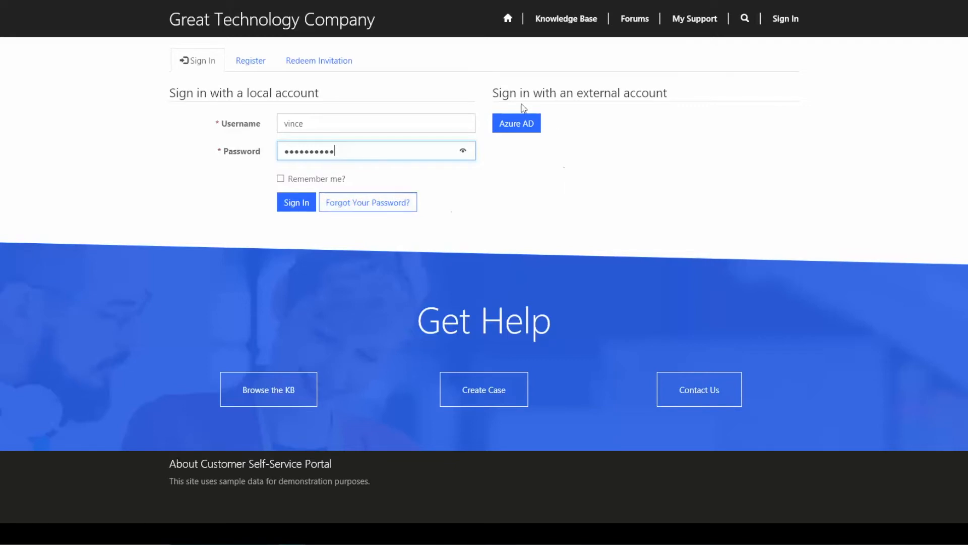
{"action": "mouse_move", "coordinate": [585, 180]}
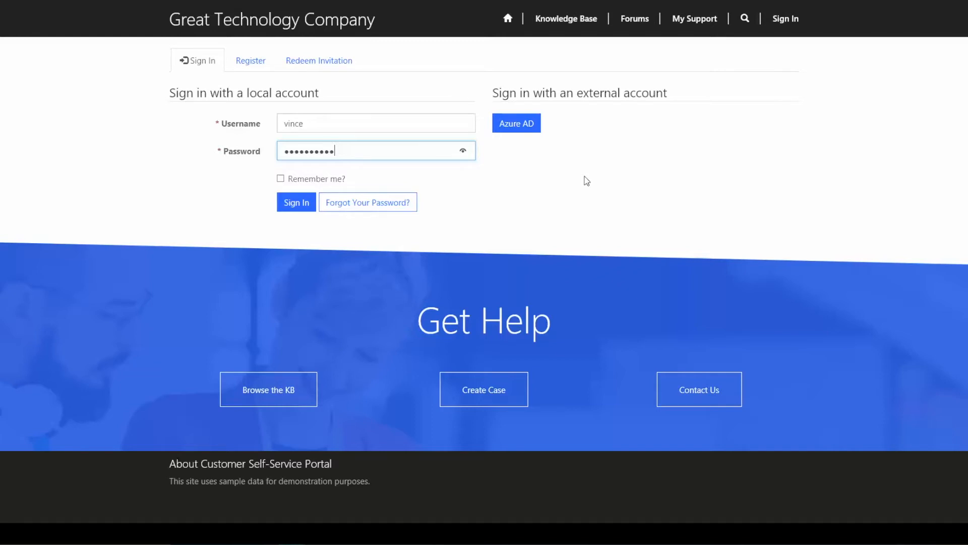
{"action": "mouse_move", "coordinate": [344, 183]}
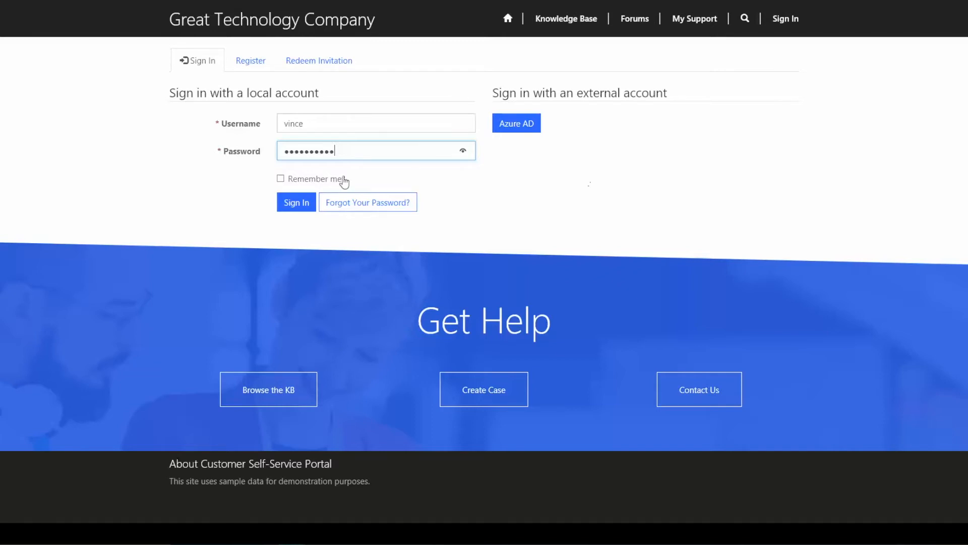
{"action": "left_click", "coordinate": [296, 201]}
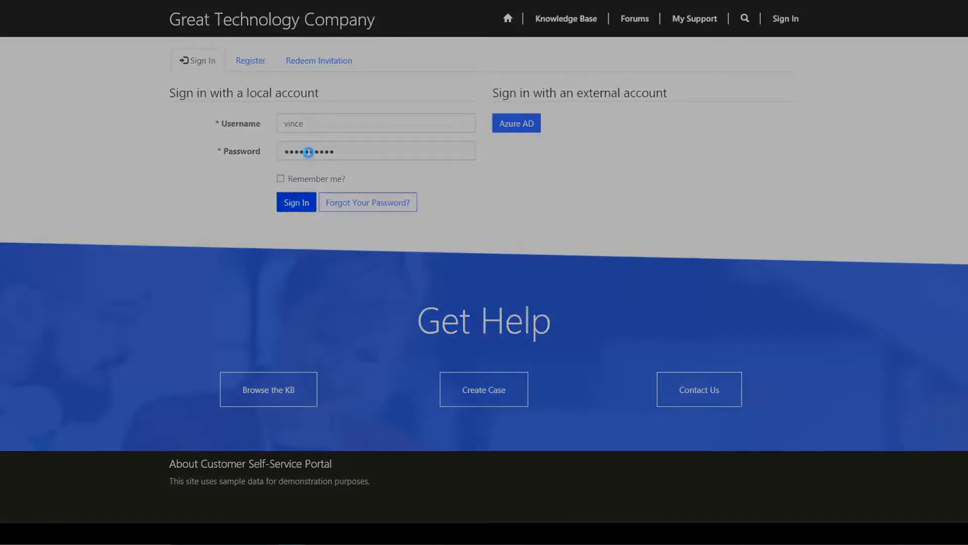
{"action": "left_click", "coordinate": [295, 202]}
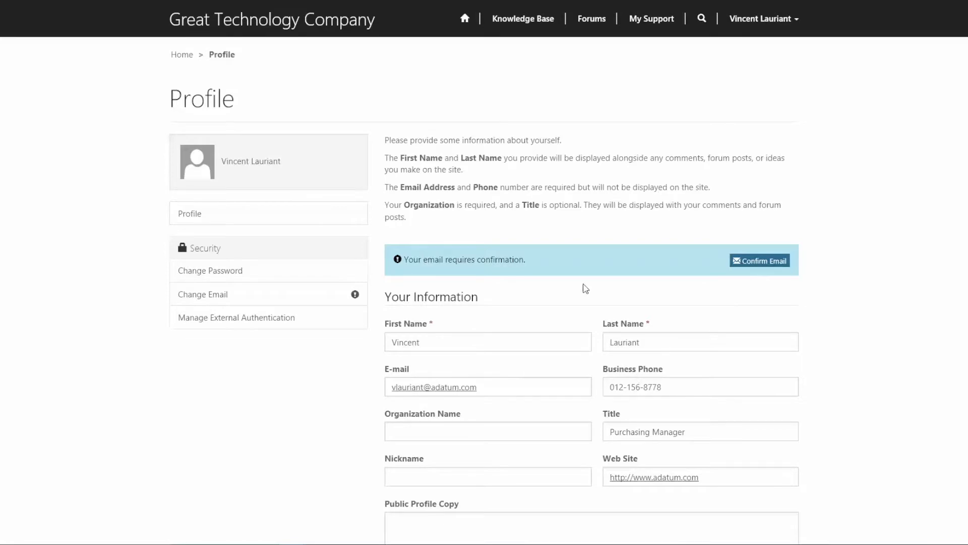
{"action": "scroll", "scroll_direction": "down", "scroll_amount": 3}
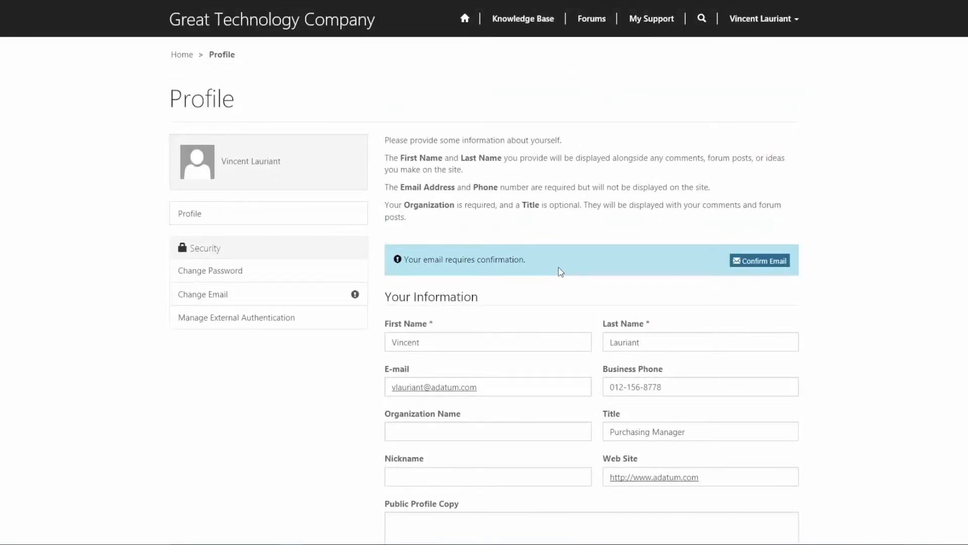
{"action": "mouse_move", "coordinate": [554, 271]}
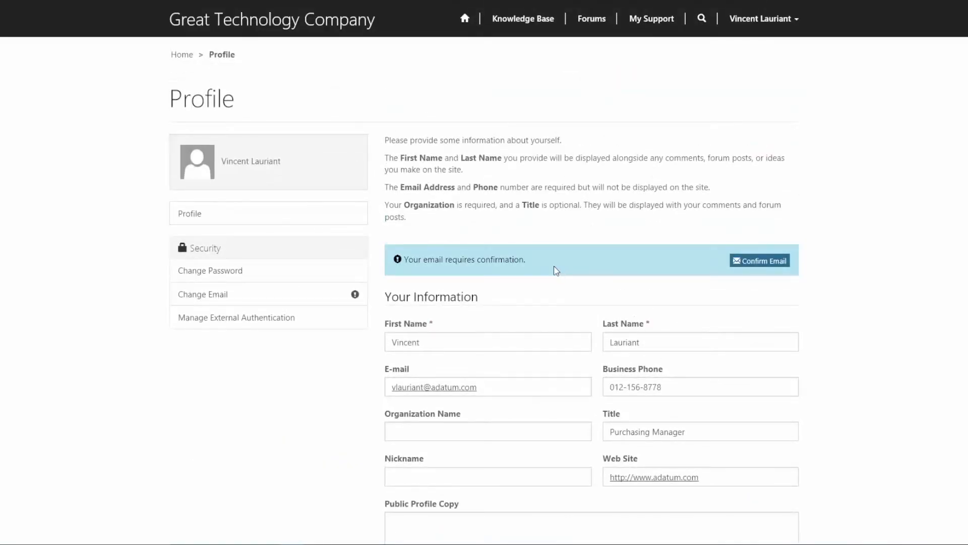
{"action": "mouse_move", "coordinate": [551, 265]}
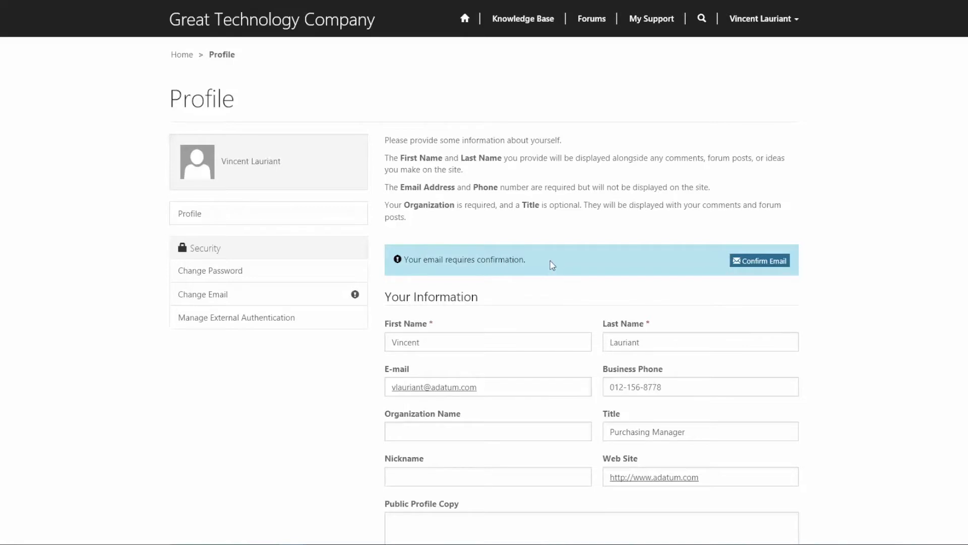
{"action": "mouse_move", "coordinate": [513, 68]}
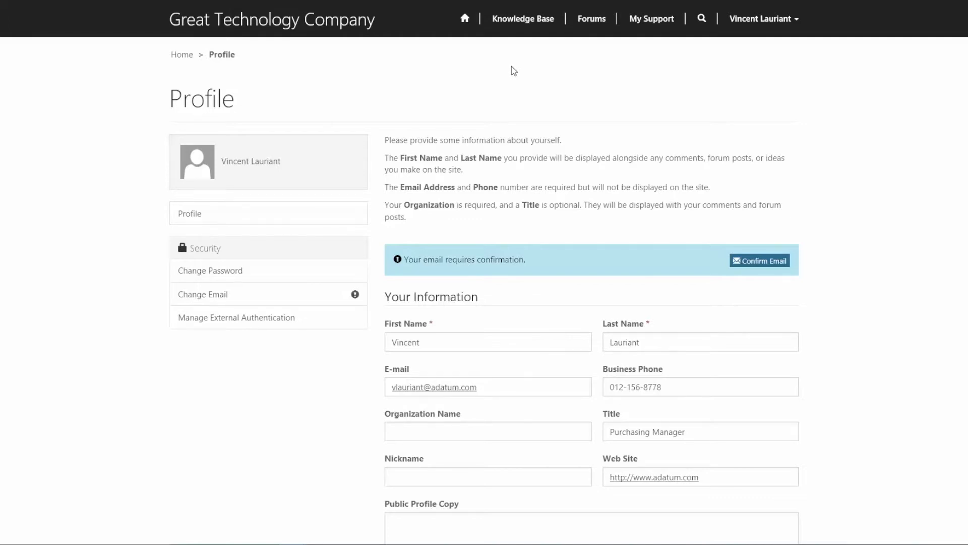
{"action": "mouse_move", "coordinate": [538, 45]}
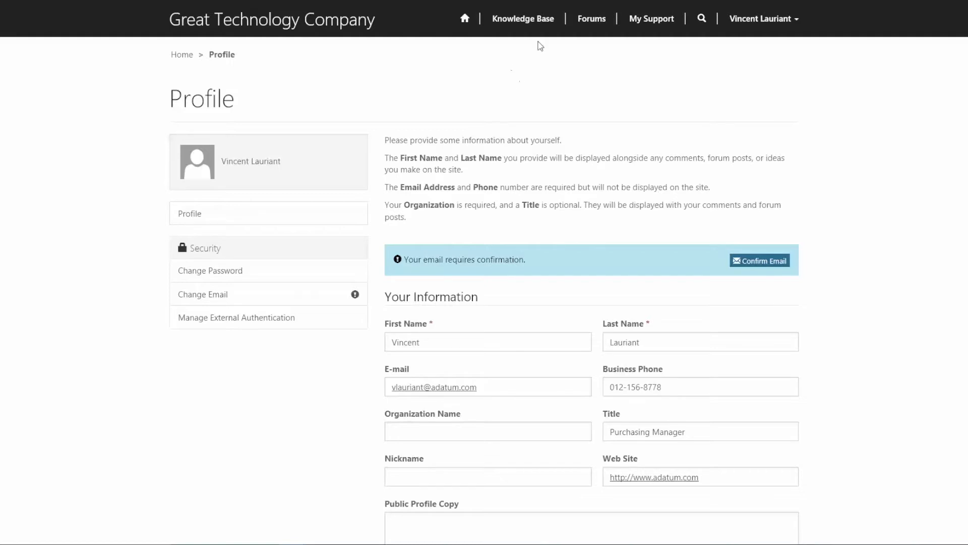
{"action": "mouse_move", "coordinate": [540, 42]}
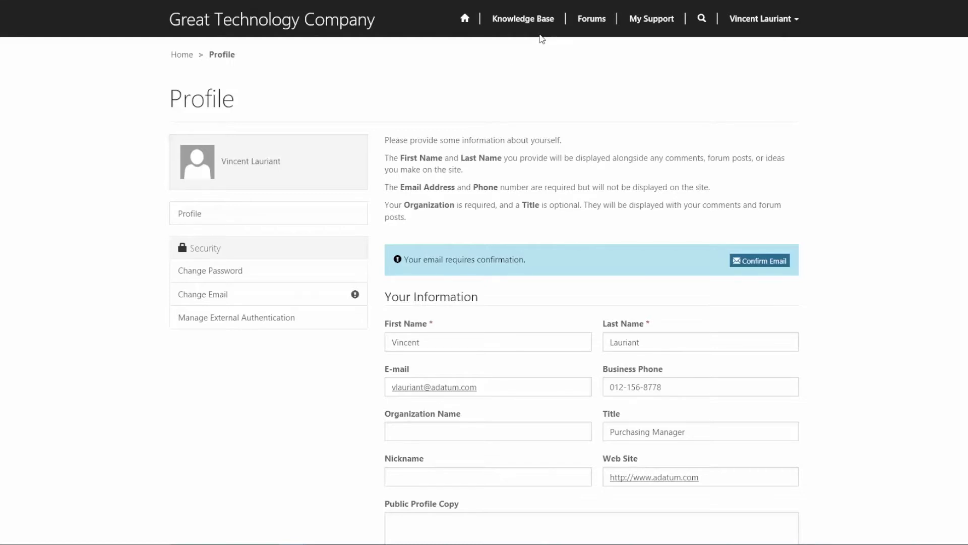
{"action": "mouse_move", "coordinate": [522, 18]}
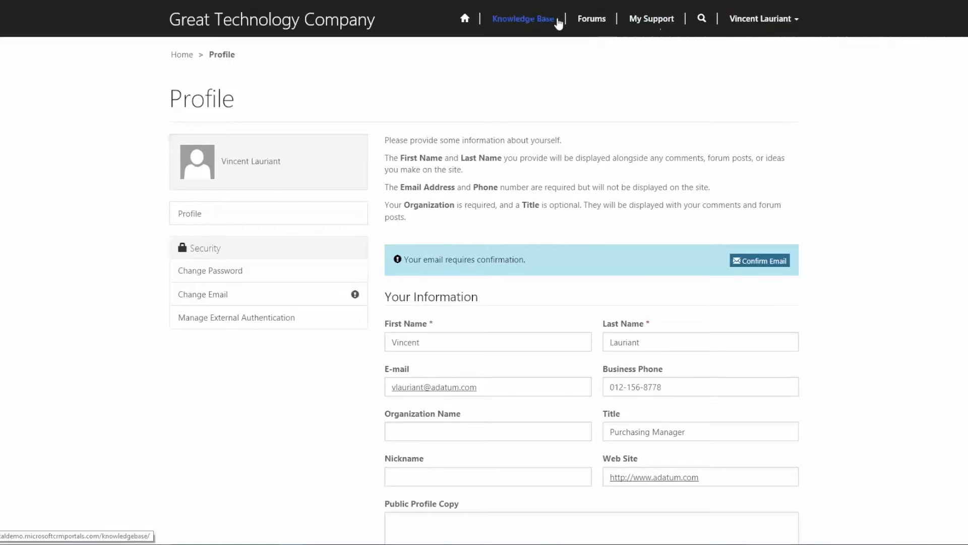
- Go to the Forums page listing General Discussion and Support Forum
{"action": "left_click", "coordinate": [591, 19]}
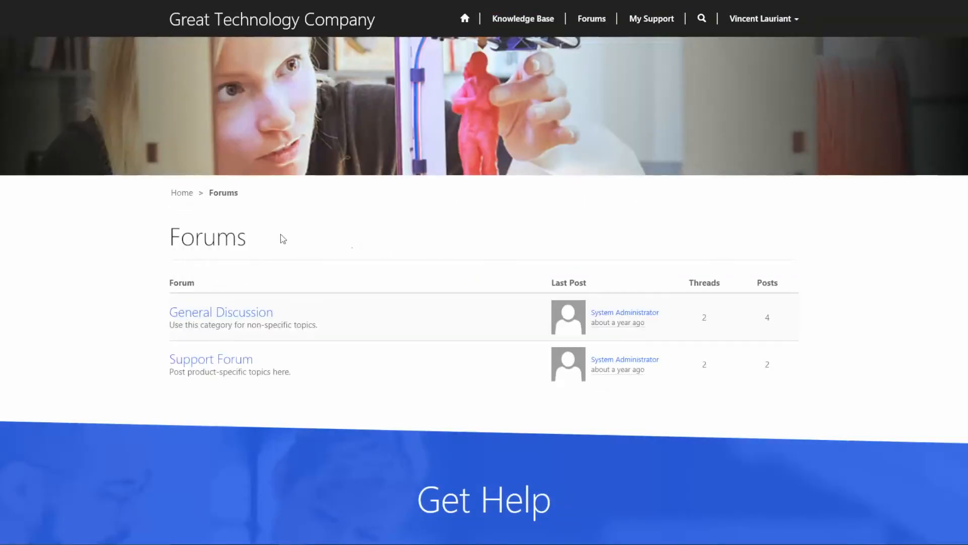
{"action": "mouse_move", "coordinate": [187, 270]}
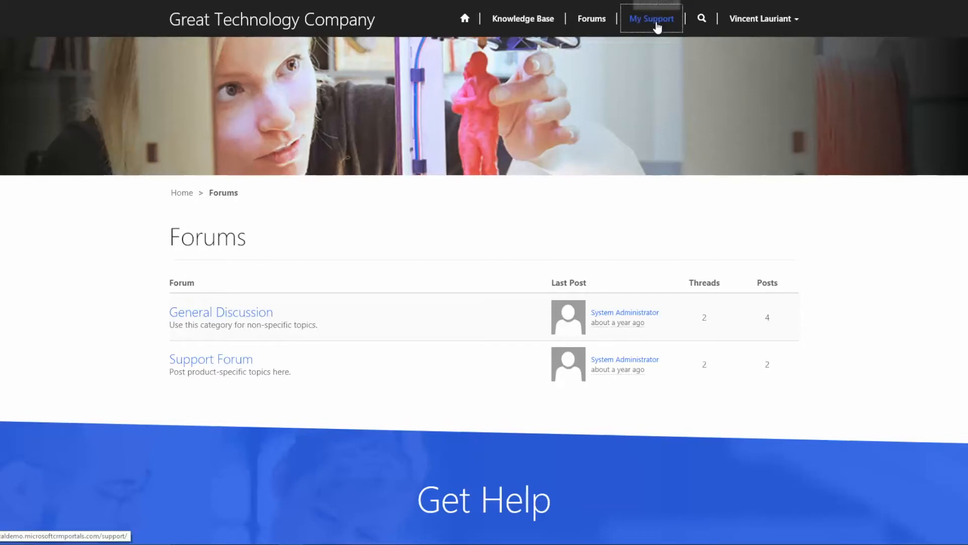
- Go to My Support to see the customer's open cases
{"action": "left_click", "coordinate": [651, 18]}
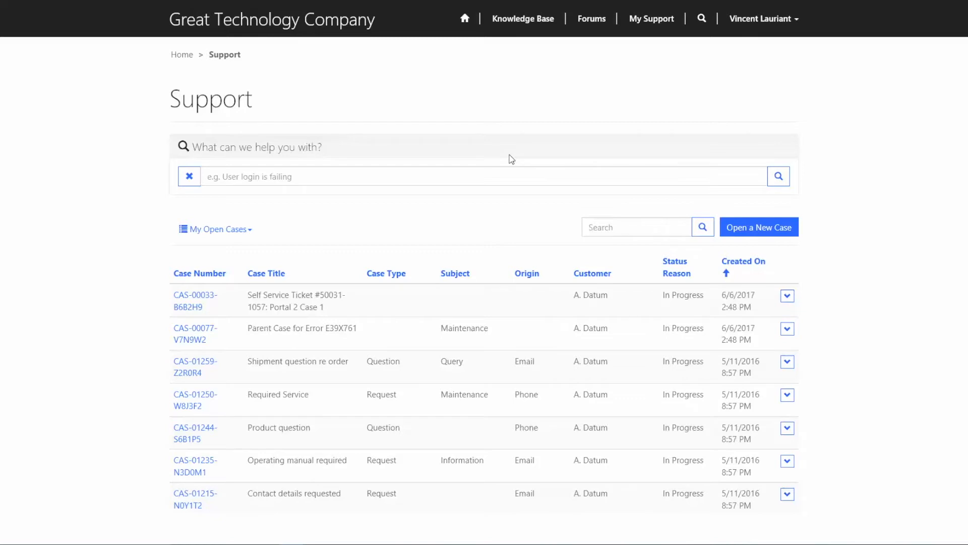
{"action": "mouse_move", "coordinate": [356, 278]}
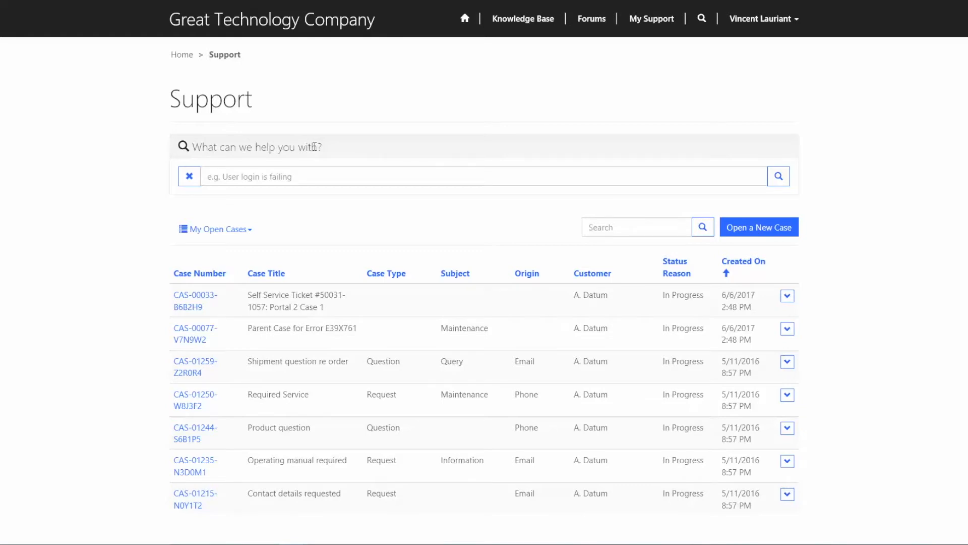
- Search help for 'delivery issue' and open the Delivery Never Arrived article
{"action": "left_click", "coordinate": [482, 176]}
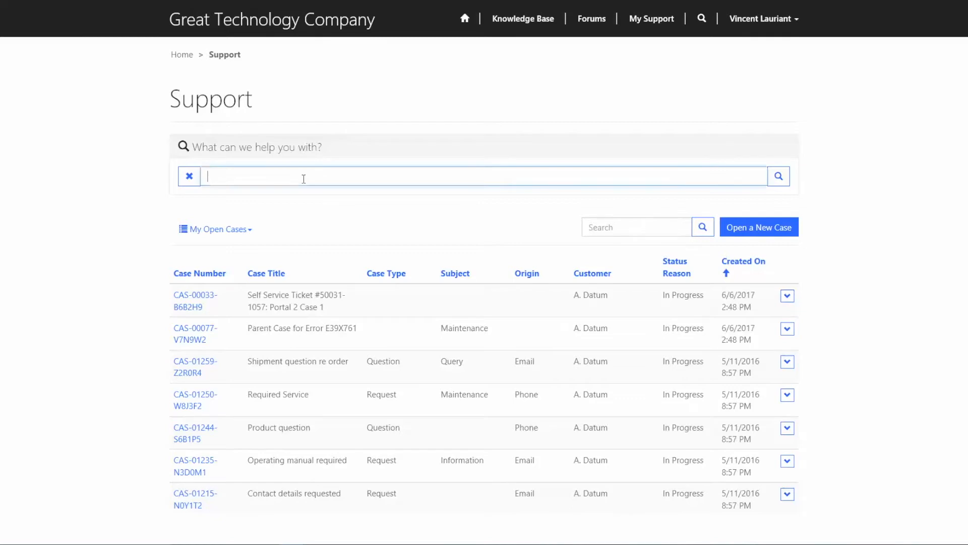
{"action": "type", "text": "d"}
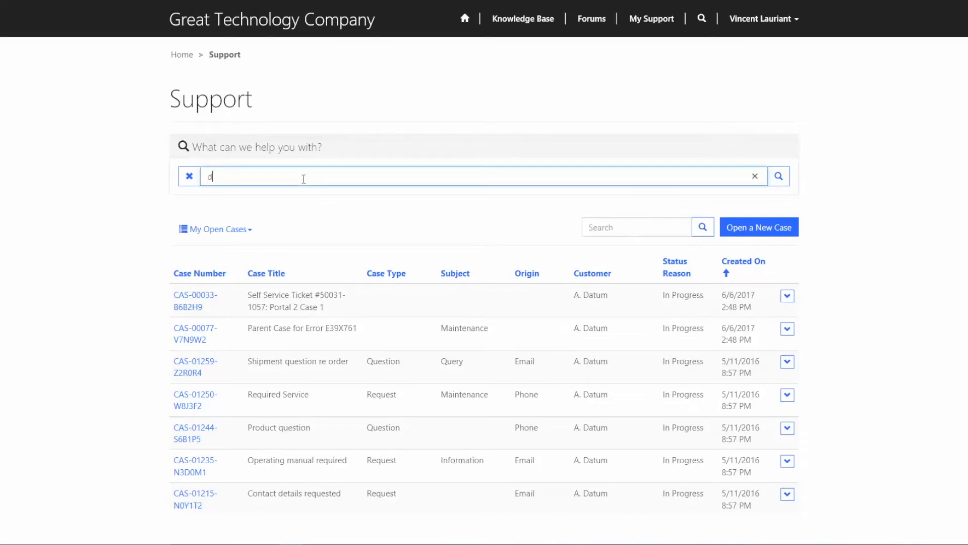
{"action": "type", "text": "elivery iss"}
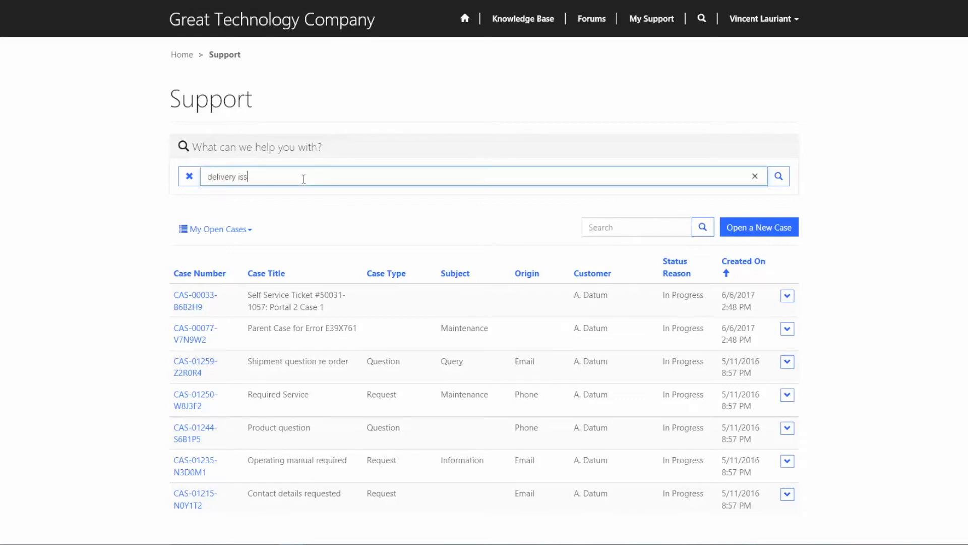
{"action": "type", "text": "ue"}
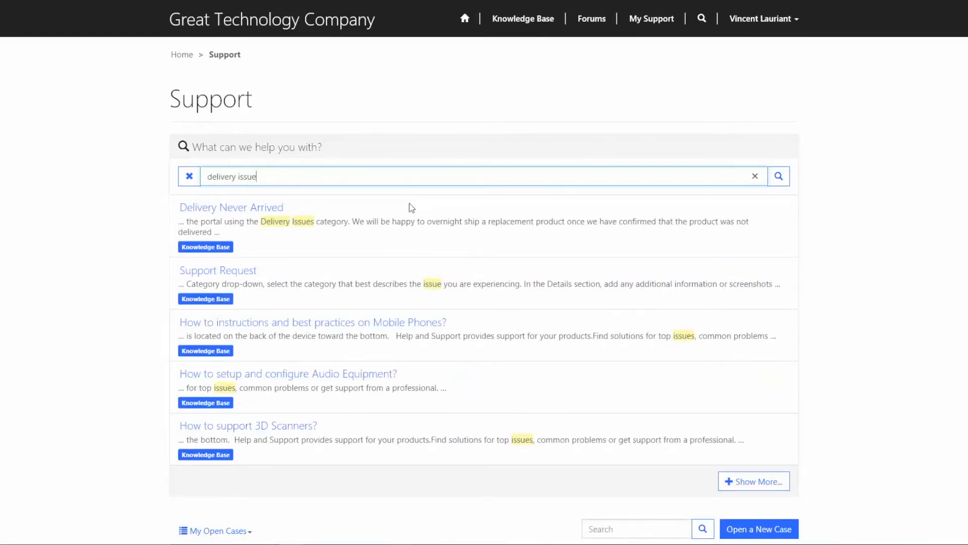
{"action": "mouse_move", "coordinate": [383, 212]}
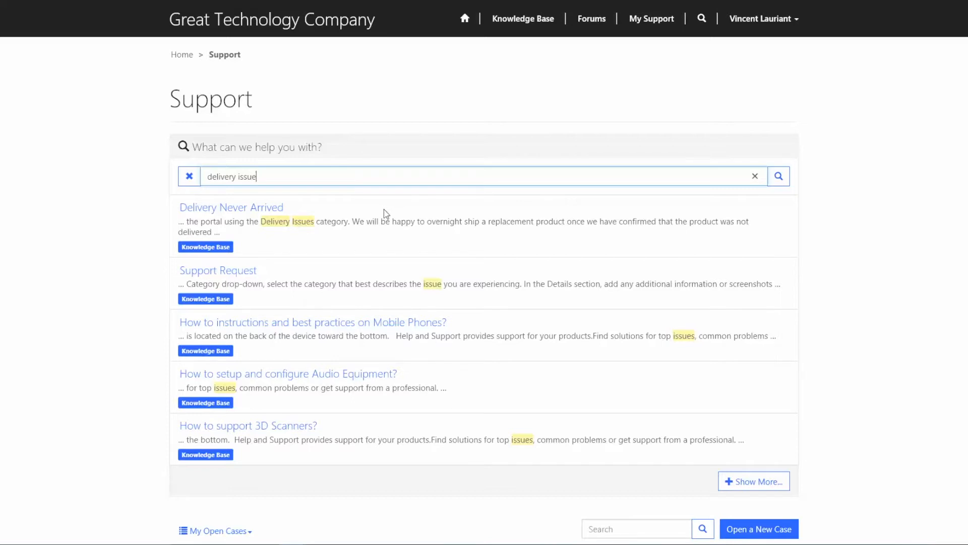
{"action": "mouse_move", "coordinate": [381, 218]}
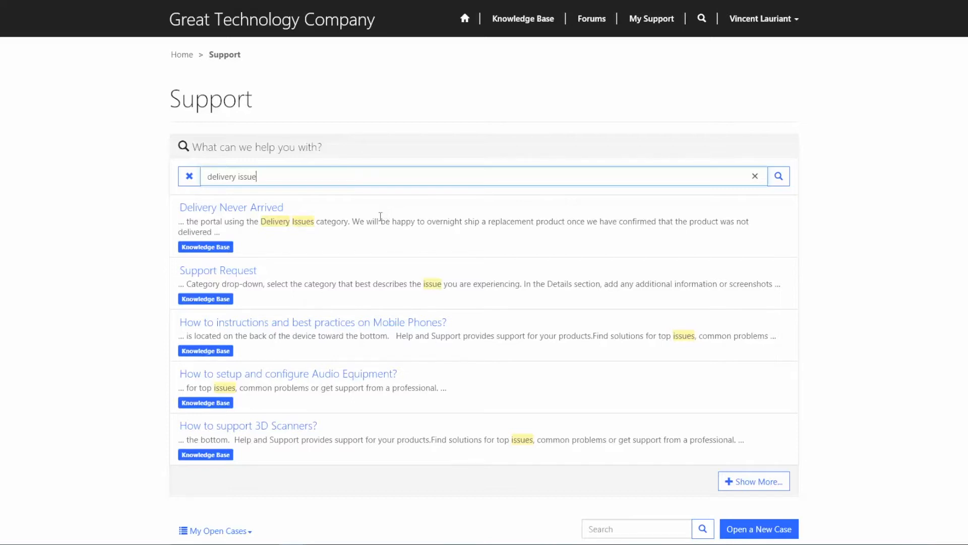
{"action": "mouse_move", "coordinate": [246, 231]}
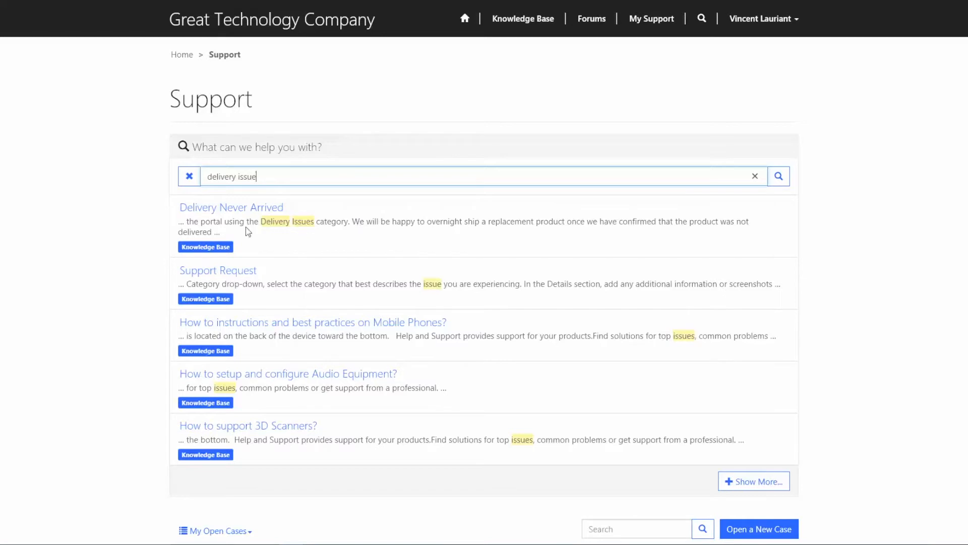
{"action": "mouse_move", "coordinate": [231, 208]}
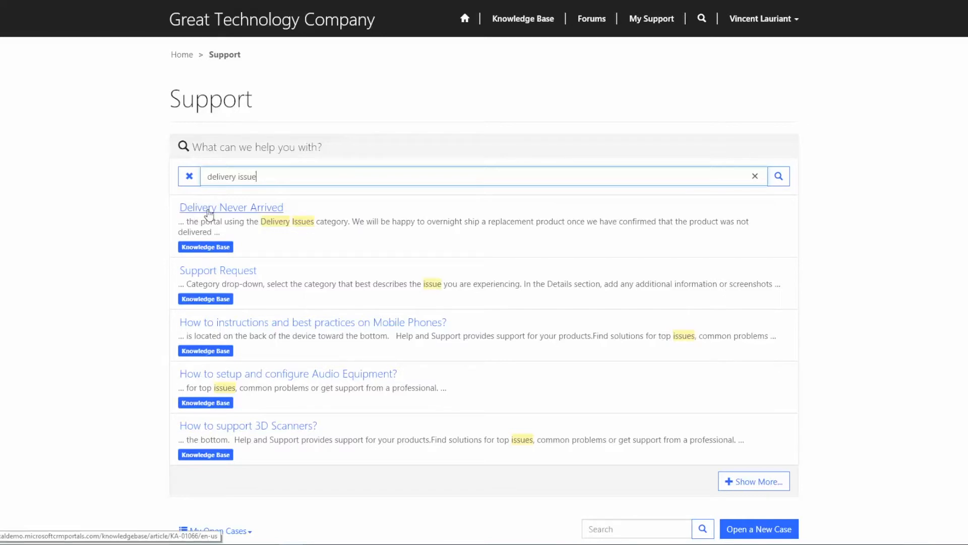
{"action": "left_click", "coordinate": [232, 207]}
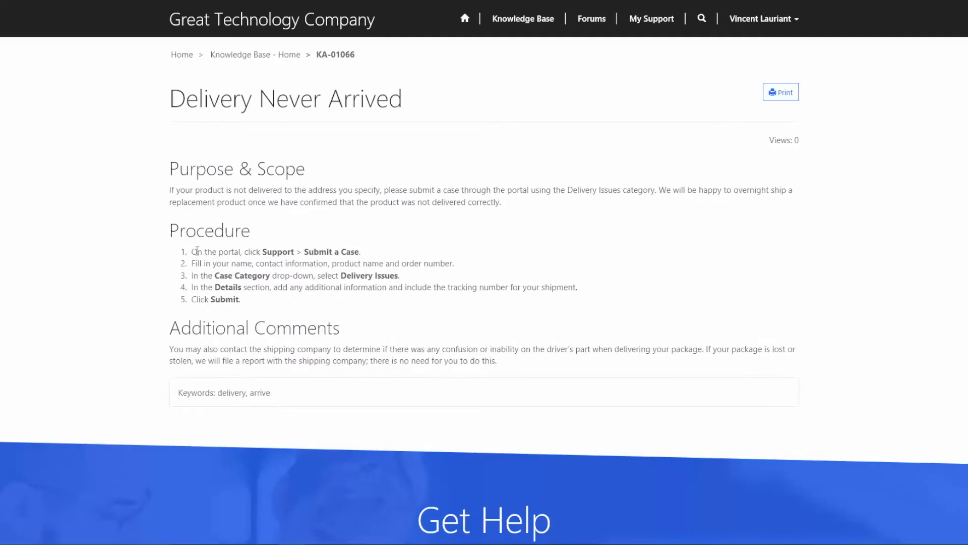
{"action": "mouse_move", "coordinate": [340, 251]}
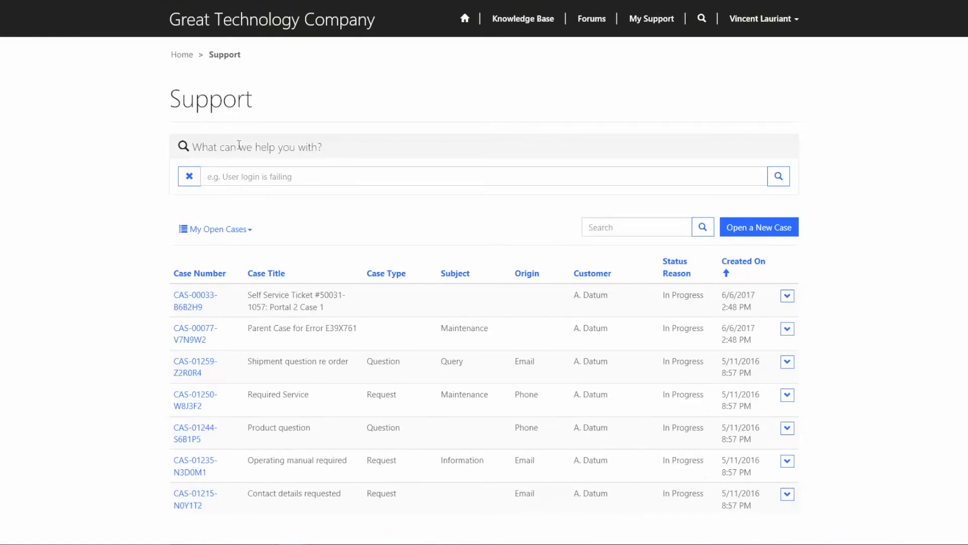
{"action": "mouse_move", "coordinate": [362, 344]}
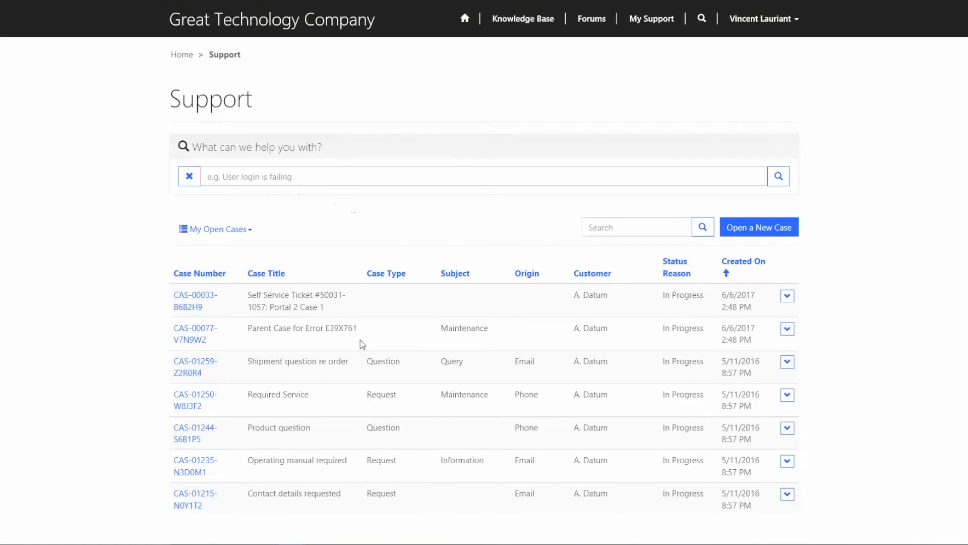
{"action": "mouse_move", "coordinate": [246, 363]}
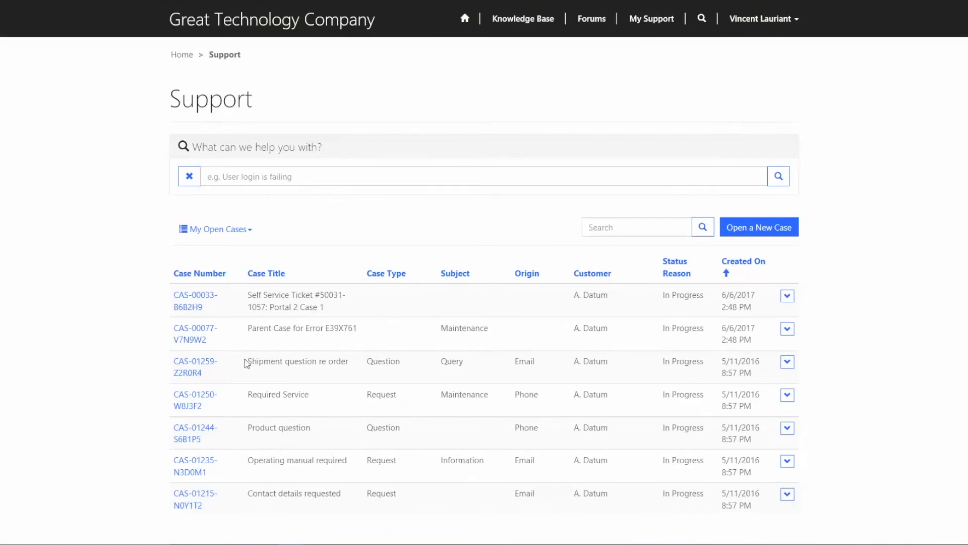
{"action": "mouse_move", "coordinate": [298, 361]}
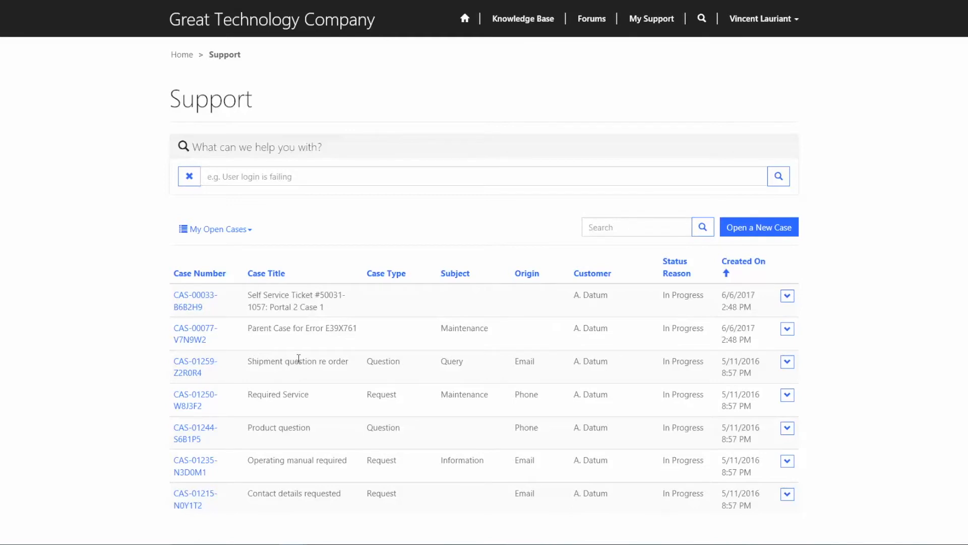
{"action": "mouse_move", "coordinate": [215, 362]}
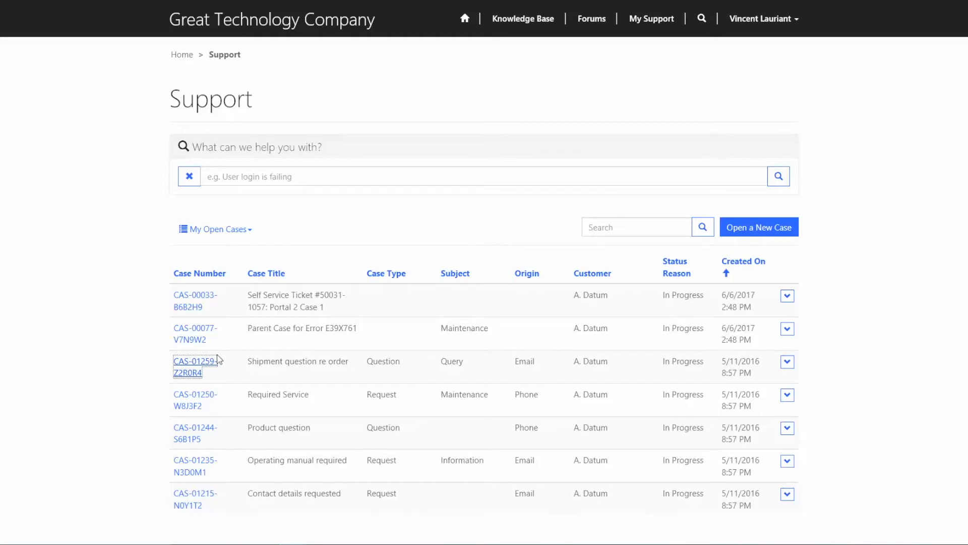
{"action": "left_click", "coordinate": [194, 367]}
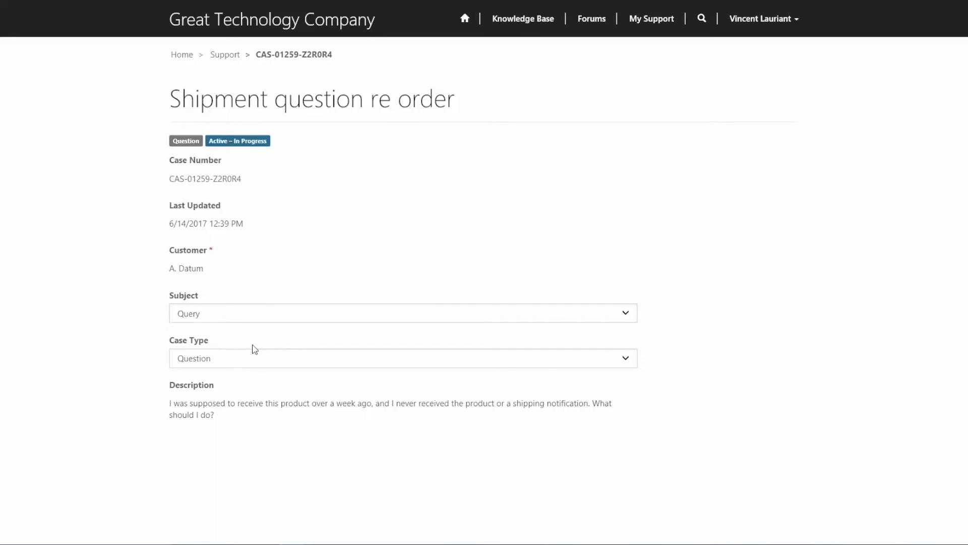
{"action": "mouse_move", "coordinate": [221, 313]}
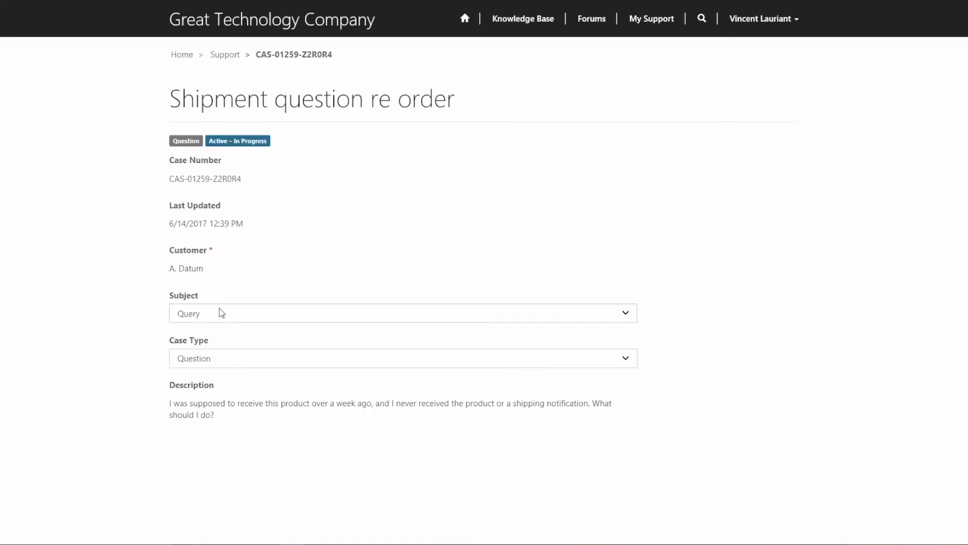
{"action": "mouse_move", "coordinate": [176, 400]}
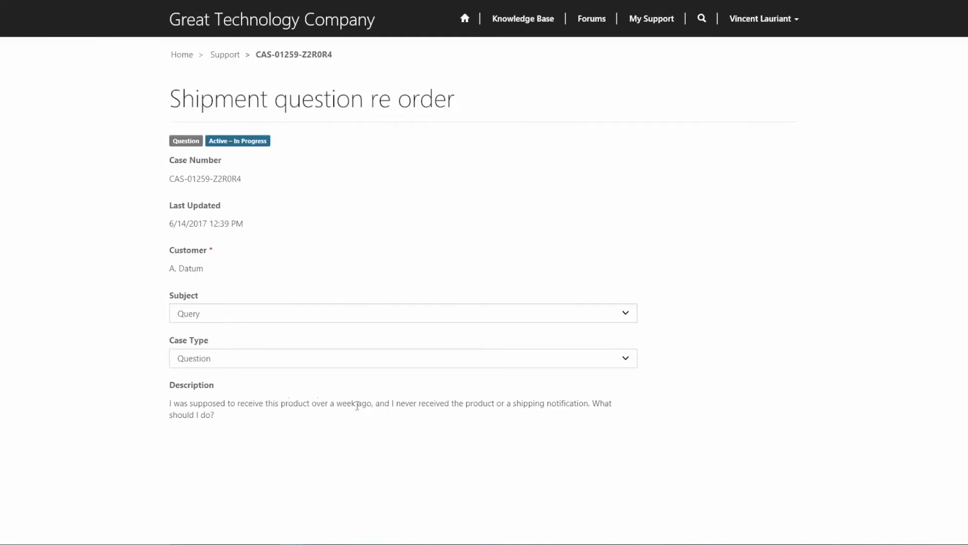
{"action": "mouse_move", "coordinate": [414, 414]}
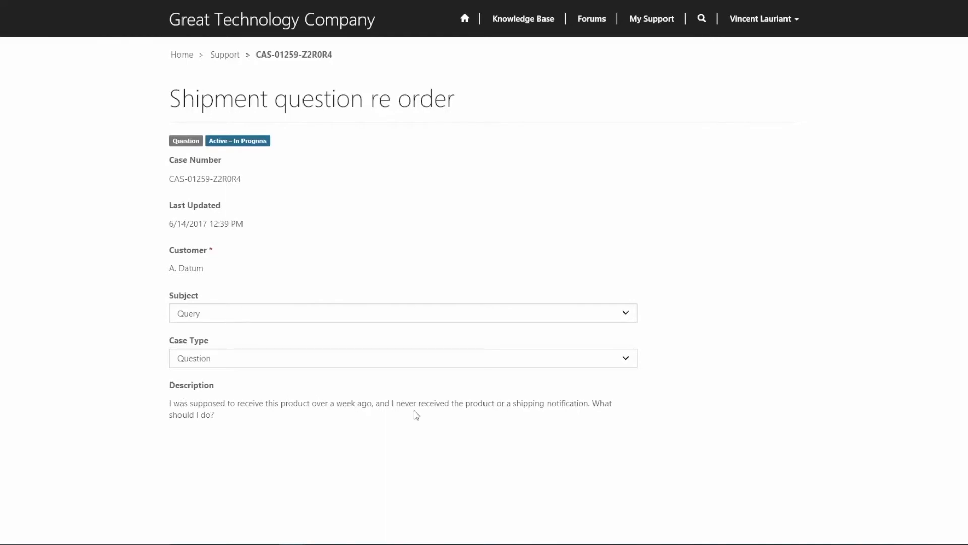
{"action": "scroll", "scroll_direction": "down", "scroll_amount": 3}
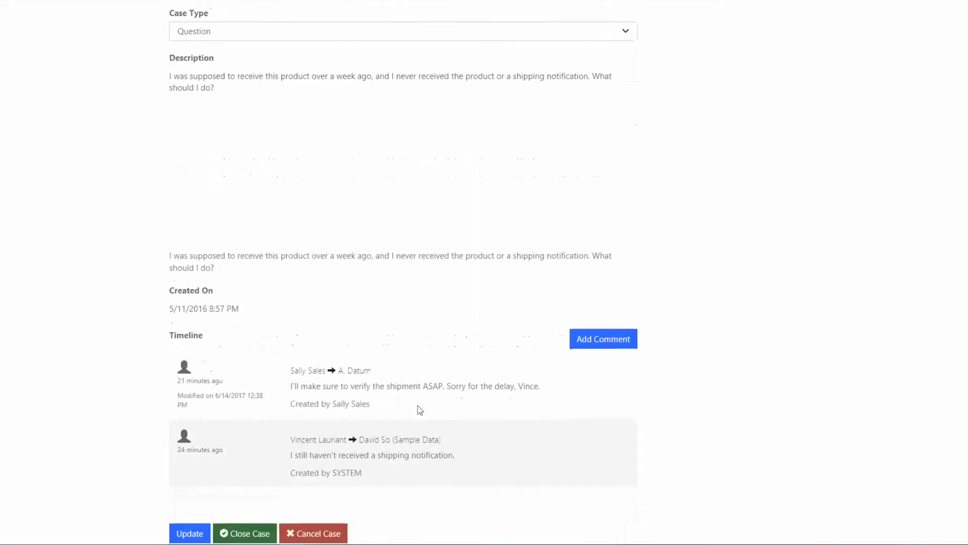
{"action": "scroll", "scroll_direction": "down", "scroll_amount": 3}
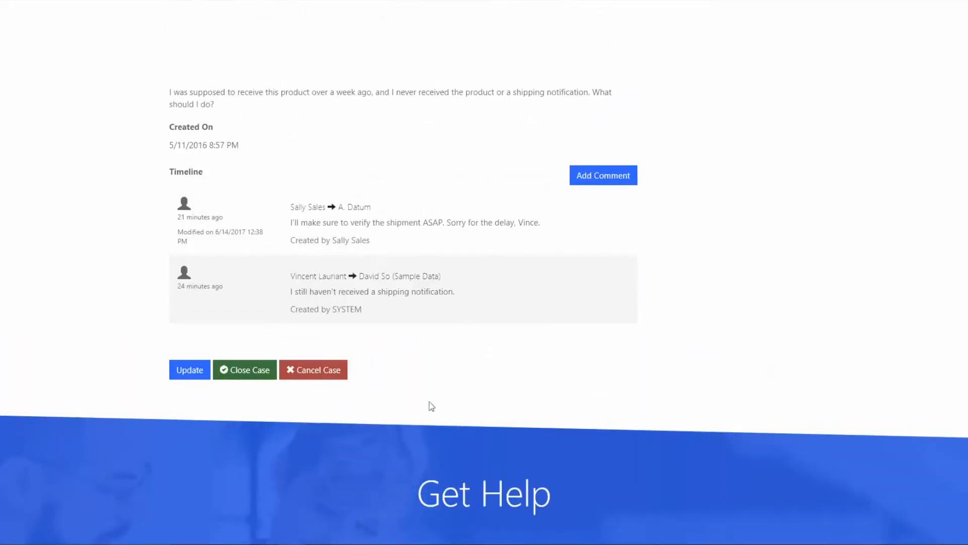
{"action": "mouse_move", "coordinate": [476, 218]}
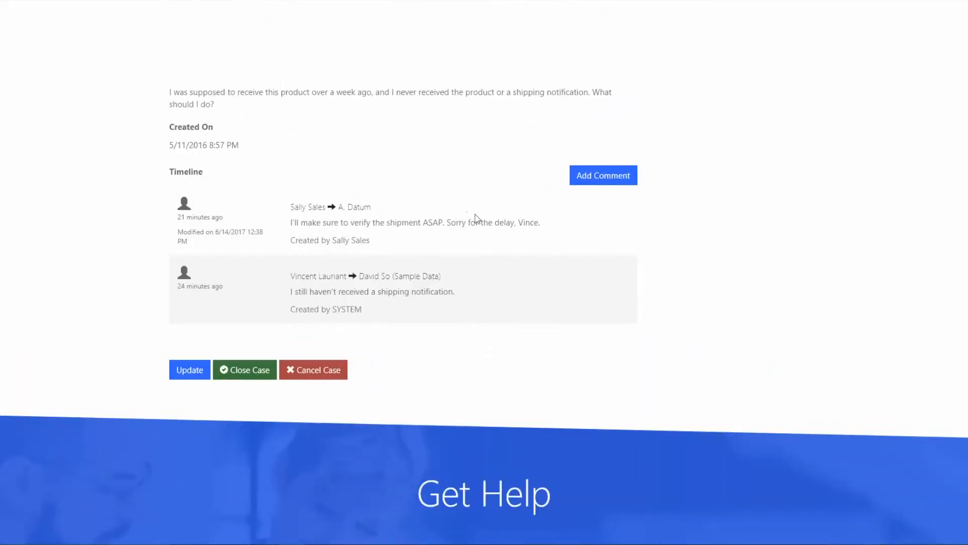
{"action": "mouse_move", "coordinate": [433, 198]}
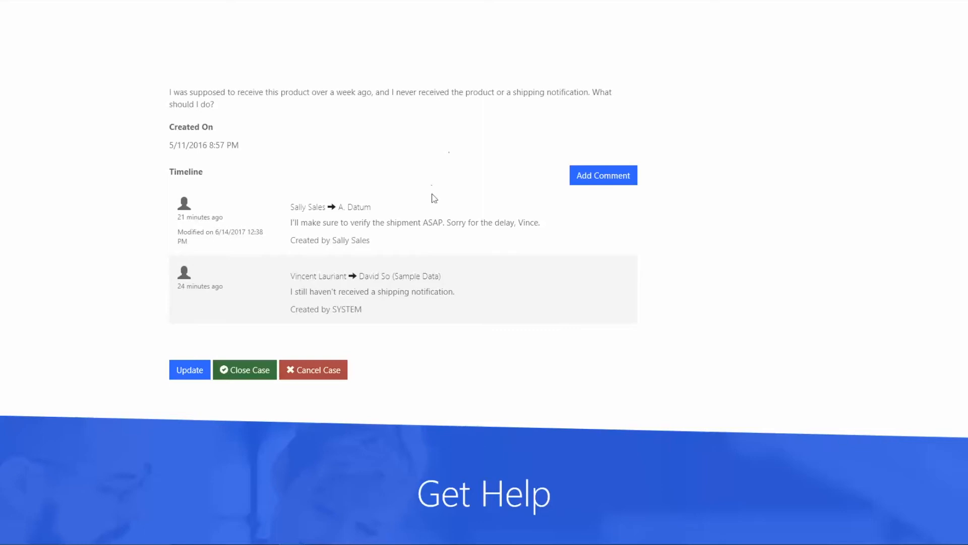
{"action": "mouse_move", "coordinate": [603, 176]}
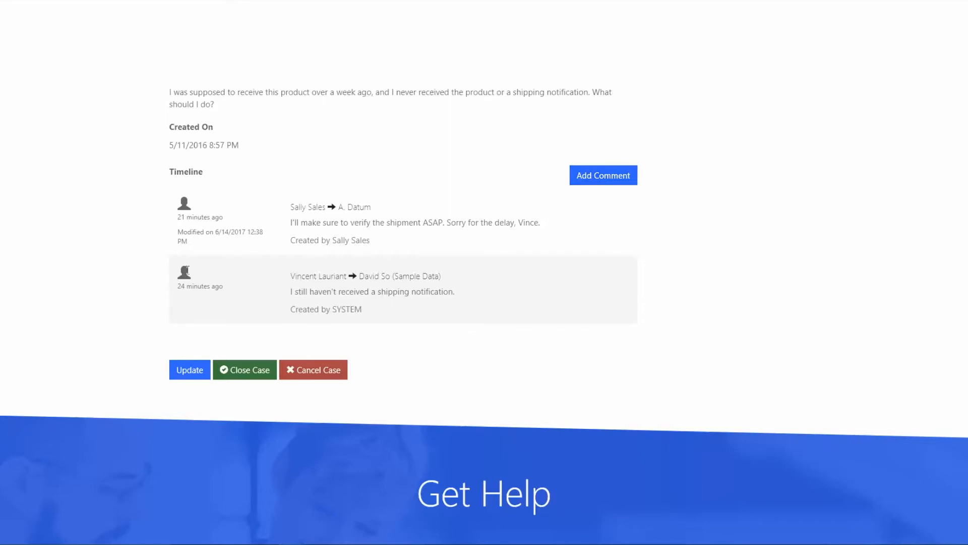
{"action": "mouse_move", "coordinate": [311, 279]}
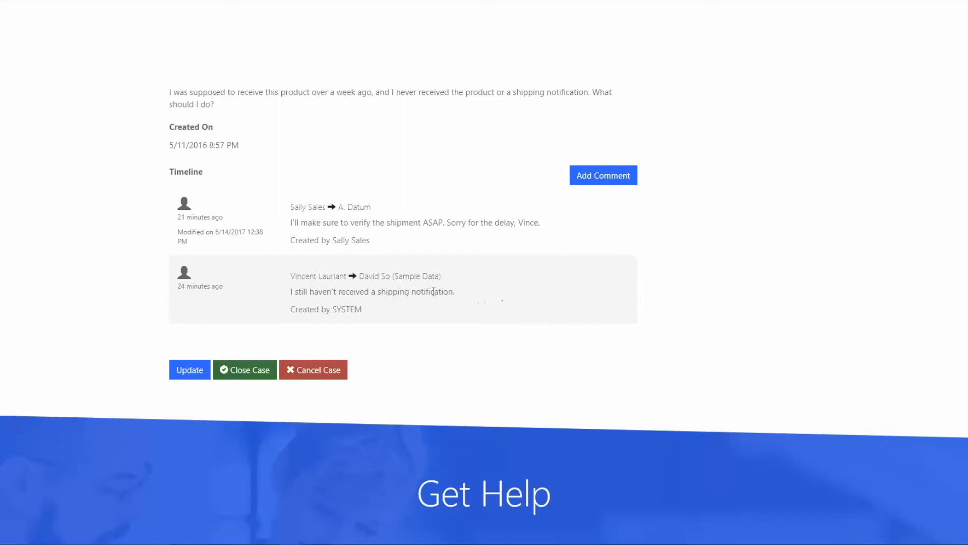
{"action": "mouse_move", "coordinate": [237, 234]}
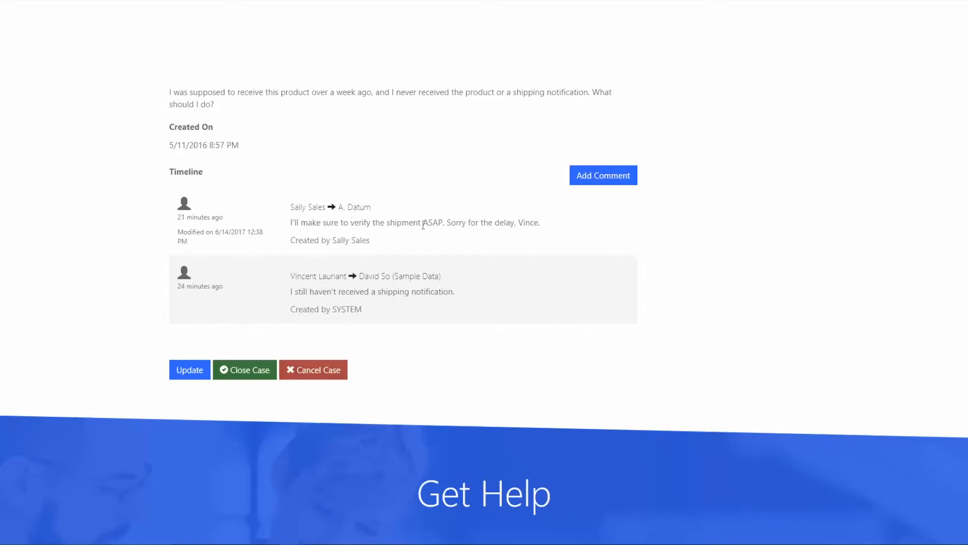
{"action": "mouse_move", "coordinate": [521, 217]}
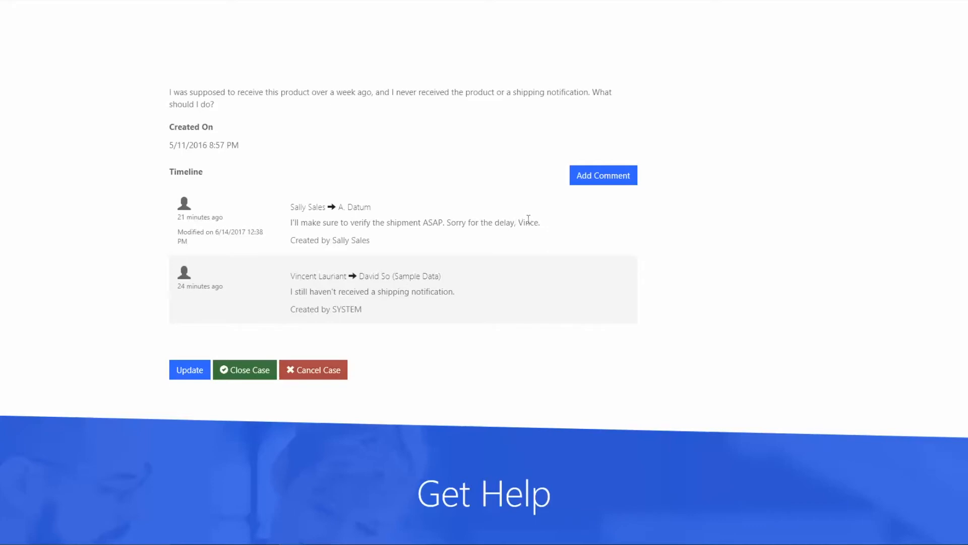
{"action": "mouse_move", "coordinate": [516, 224]}
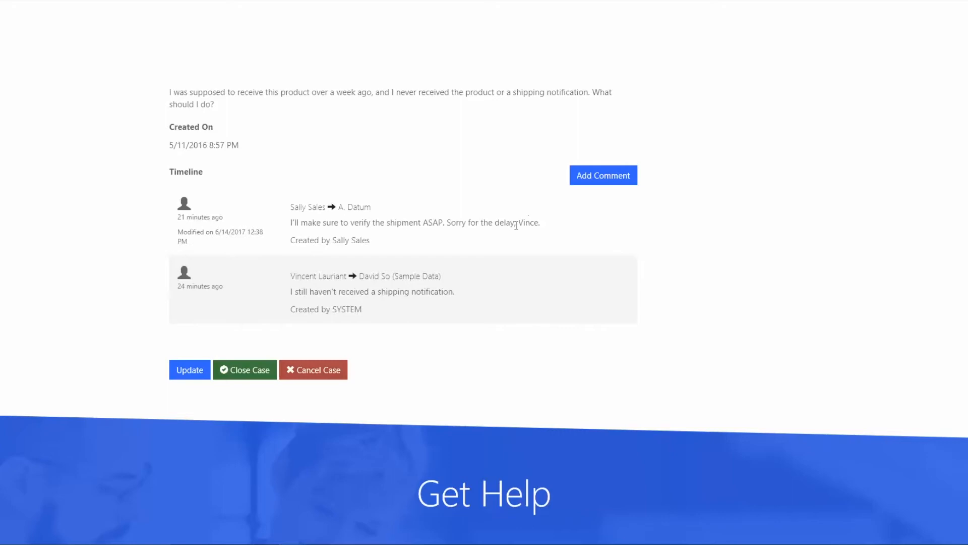
{"action": "mouse_move", "coordinate": [516, 233]}
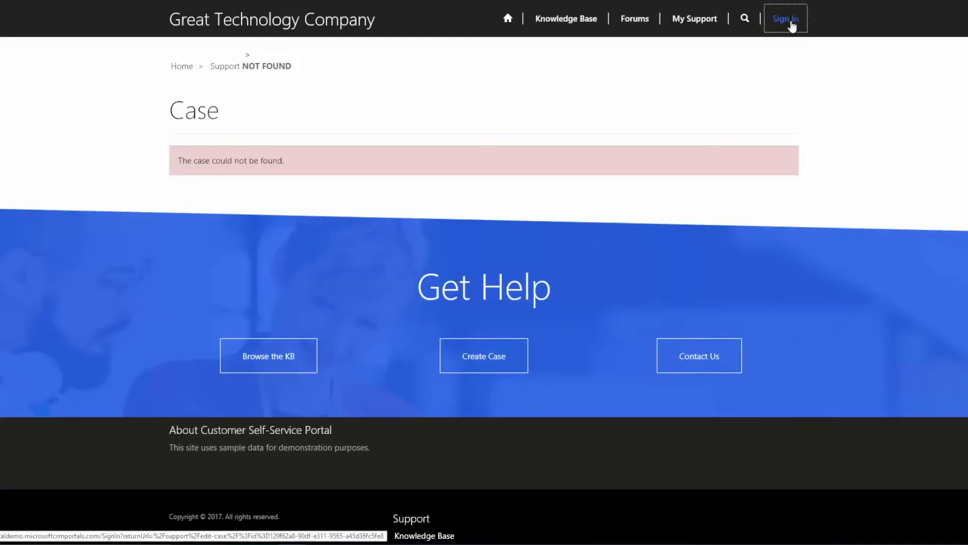
- Sign in with the admin account's username and password
{"action": "left_click", "coordinate": [785, 18]}
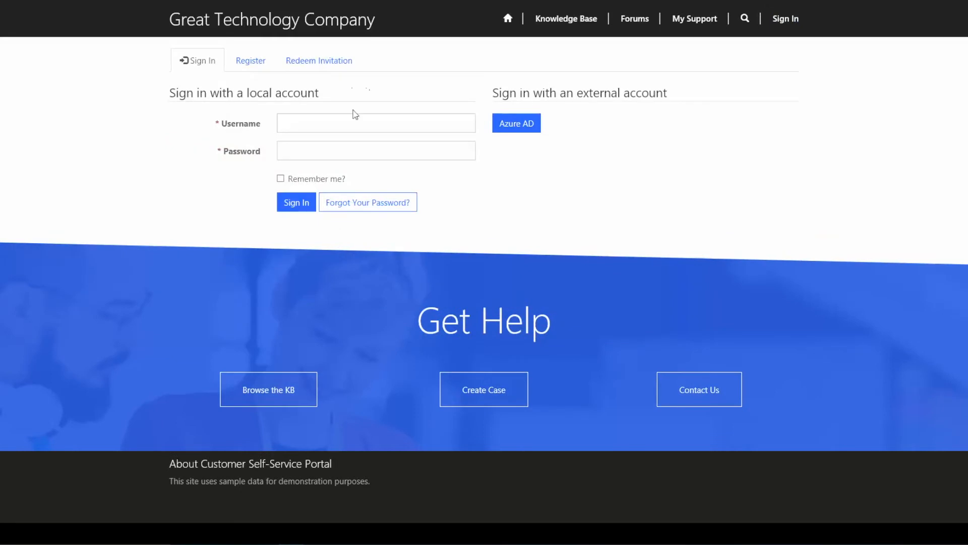
{"action": "left_click", "coordinate": [375, 123]}
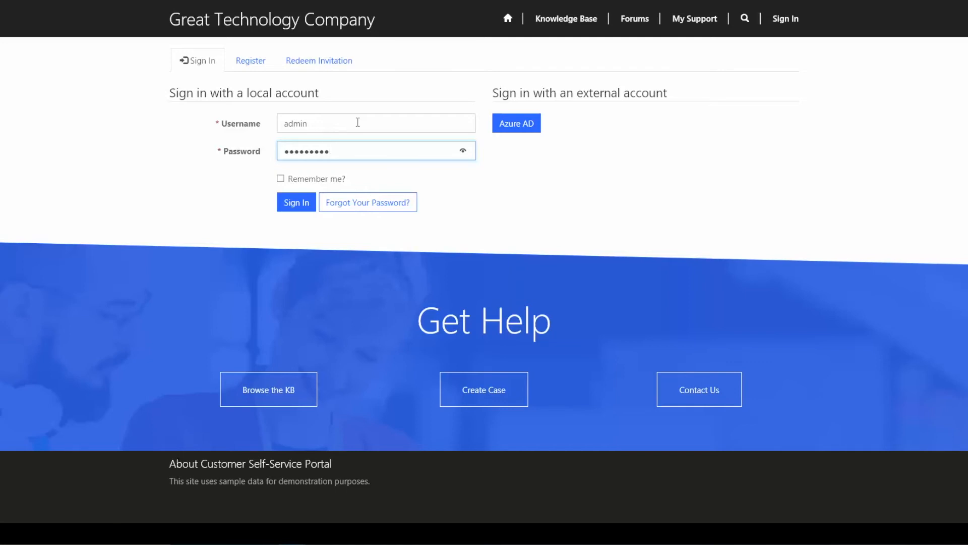
{"action": "type", "text": "•"}
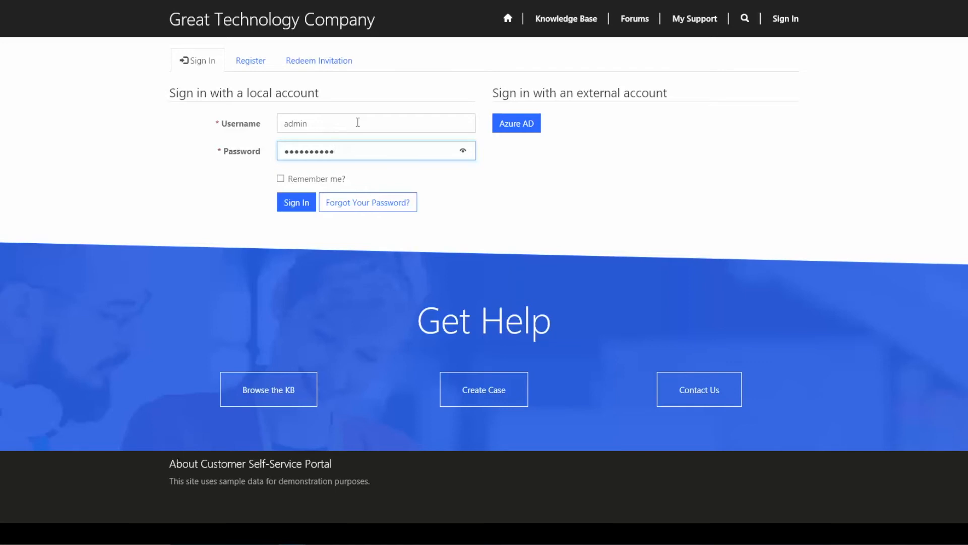
{"action": "left_click", "coordinate": [295, 202]}
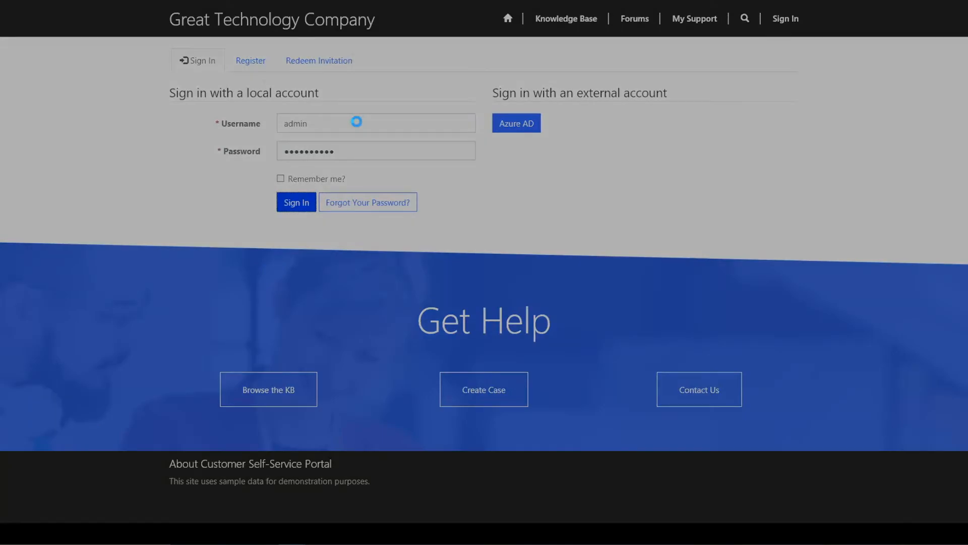
- Return to the portal homepage as System Administrator with editing options available
{"action": "left_click", "coordinate": [296, 201]}
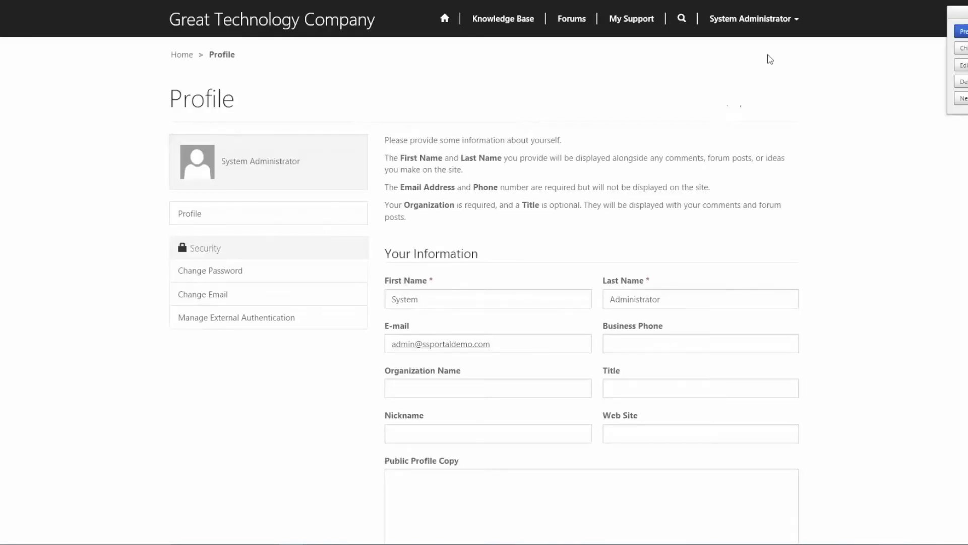
{"action": "mouse_move", "coordinate": [443, 18]}
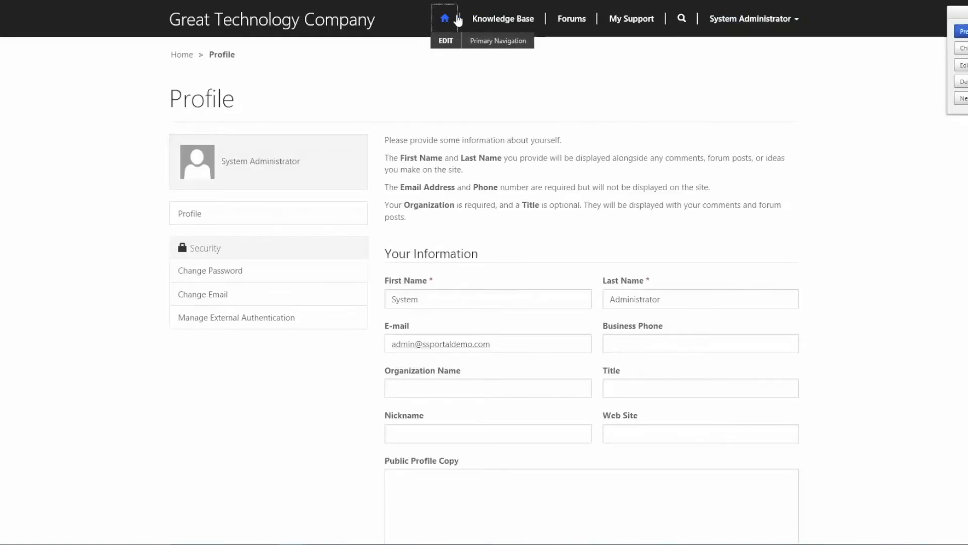
{"action": "left_click", "coordinate": [444, 19]}
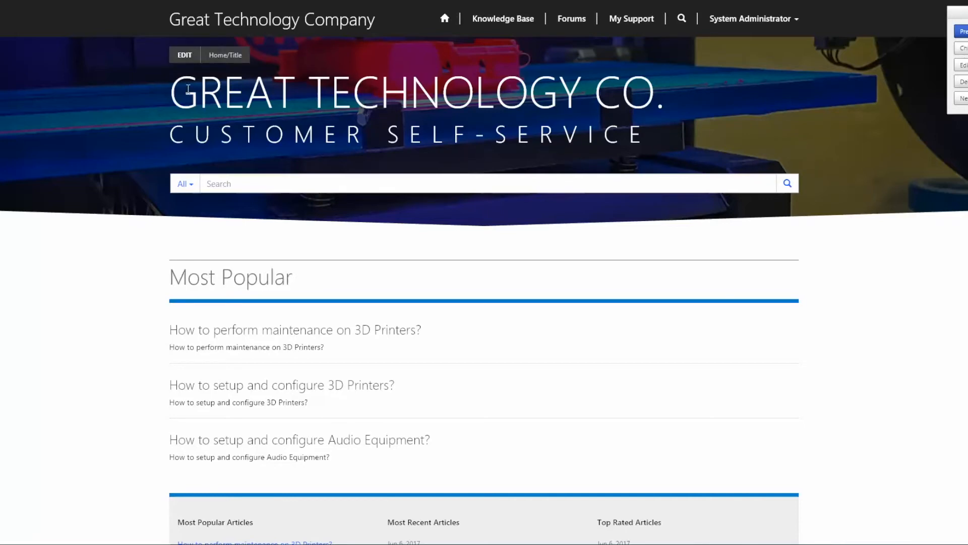
{"action": "mouse_move", "coordinate": [208, 93]}
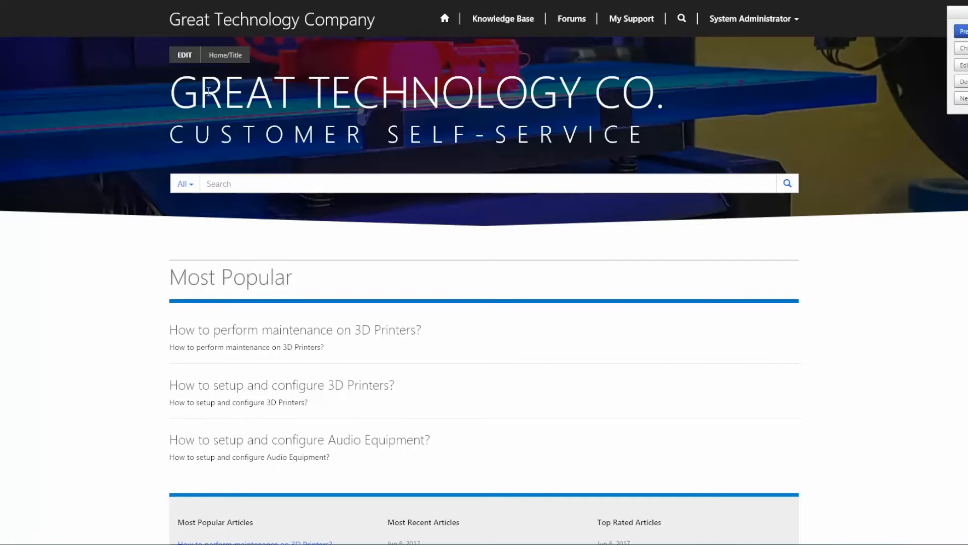
{"action": "mouse_move", "coordinate": [554, 93]}
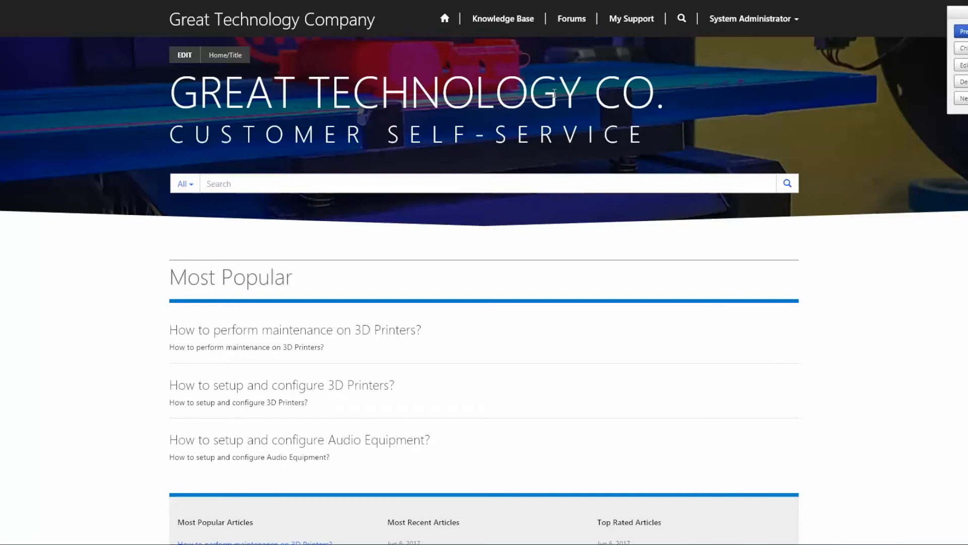
{"action": "mouse_move", "coordinate": [217, 101]}
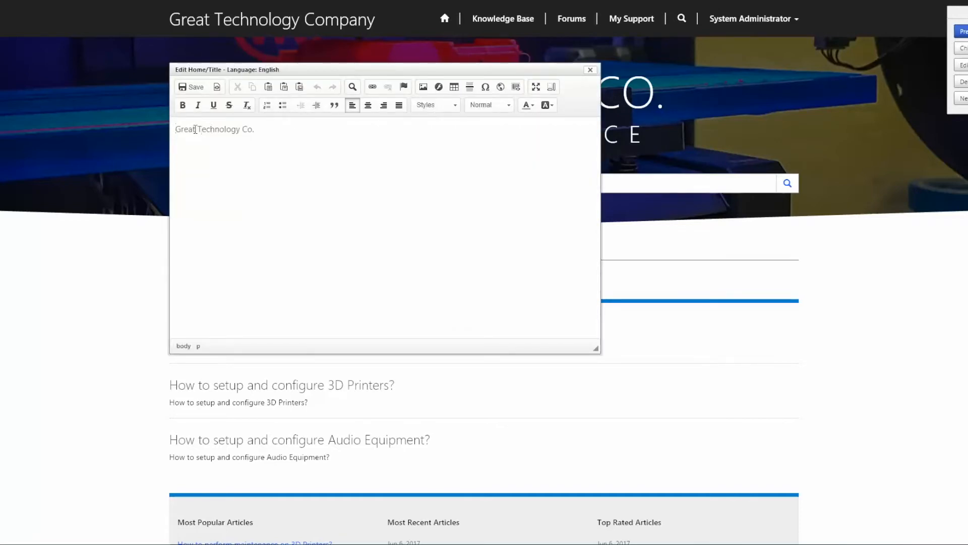
- Replace 'Great' with 'Amazing' in the homepage title and save it
{"action": "double_click", "coordinate": [184, 129]}
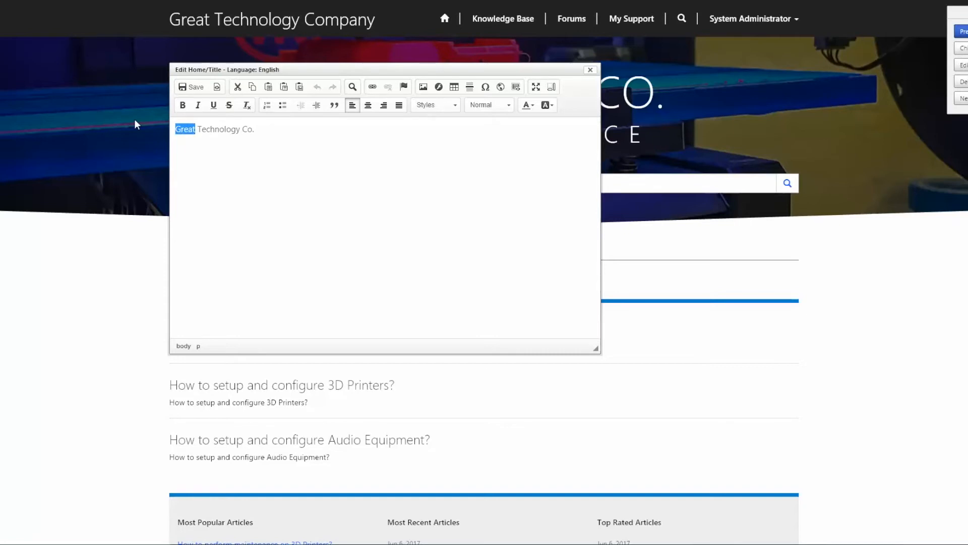
{"action": "type", "text": "Amazing"}
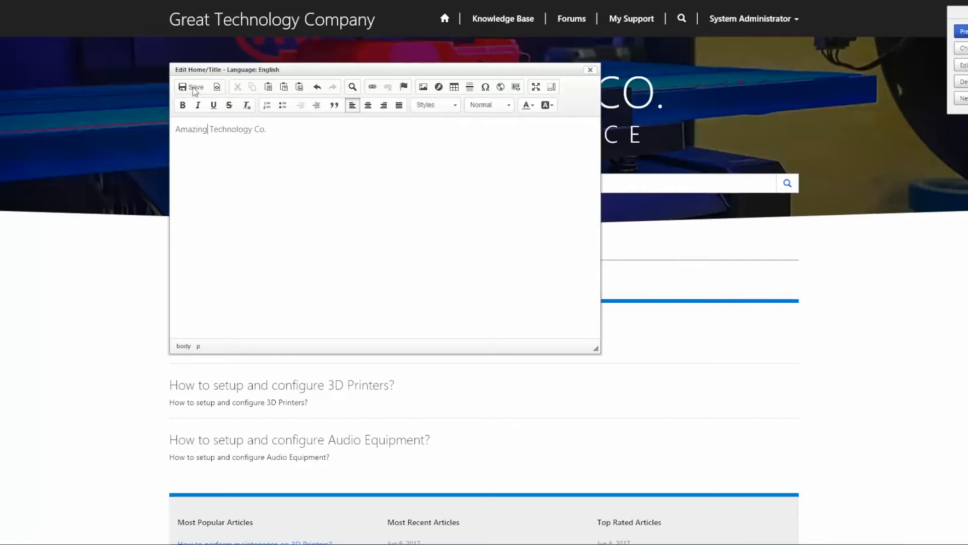
{"action": "left_click", "coordinate": [192, 87]}
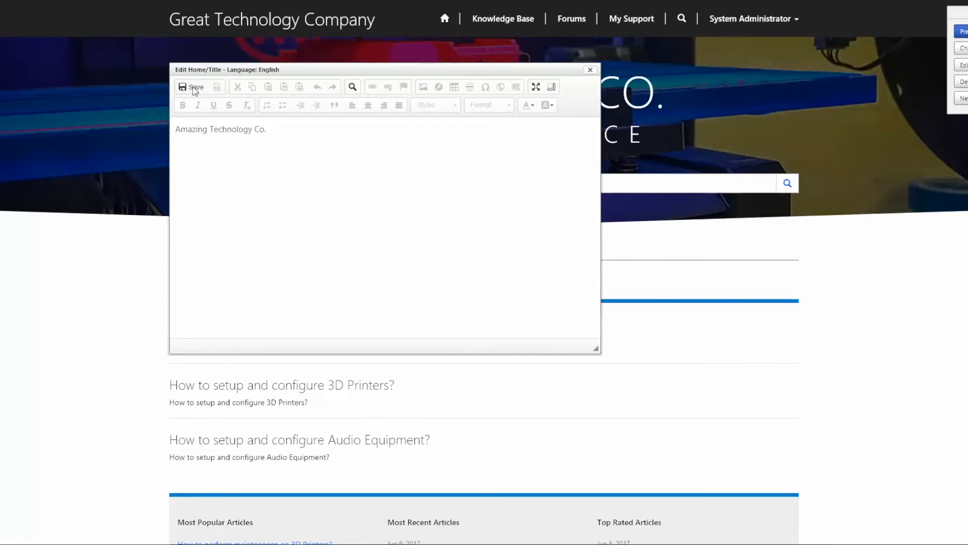
{"action": "left_click", "coordinate": [192, 87]}
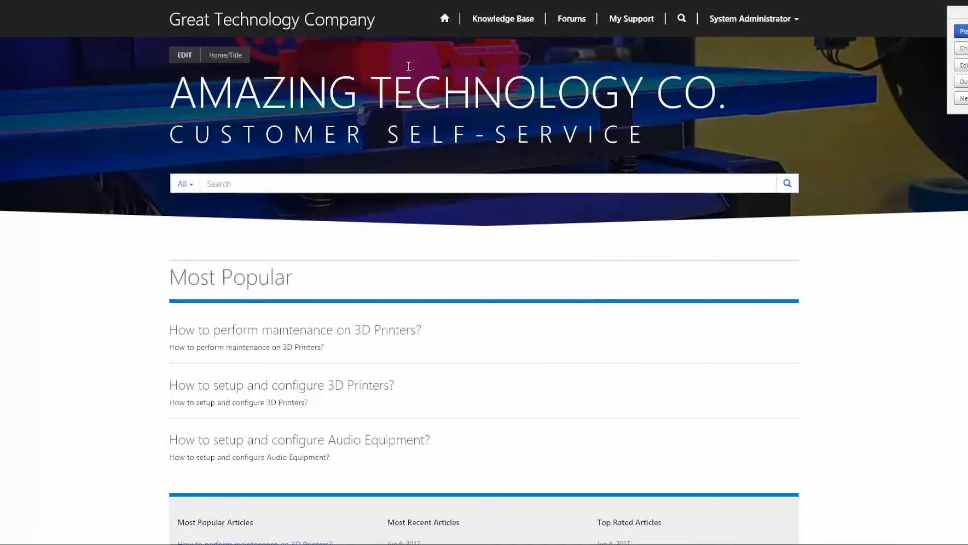
{"action": "mouse_move", "coordinate": [798, 98]}
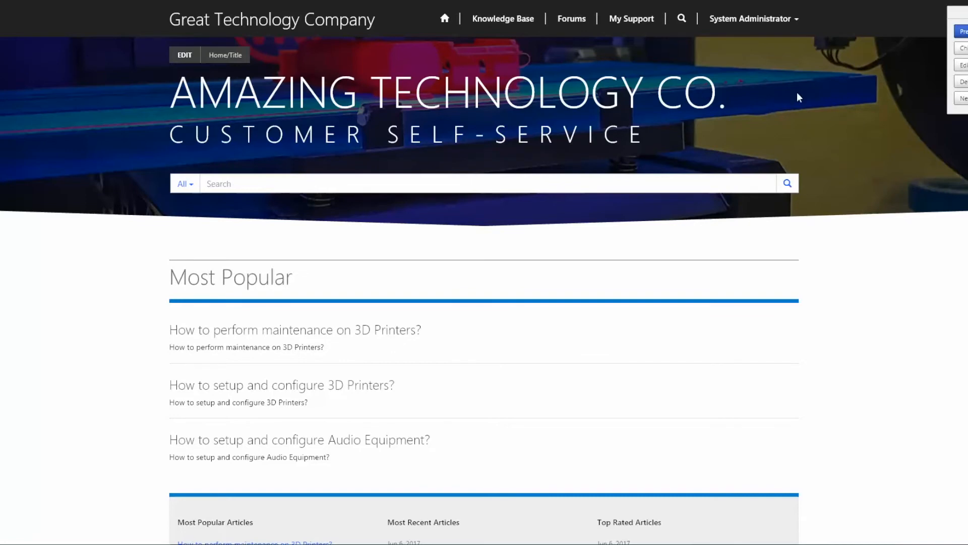